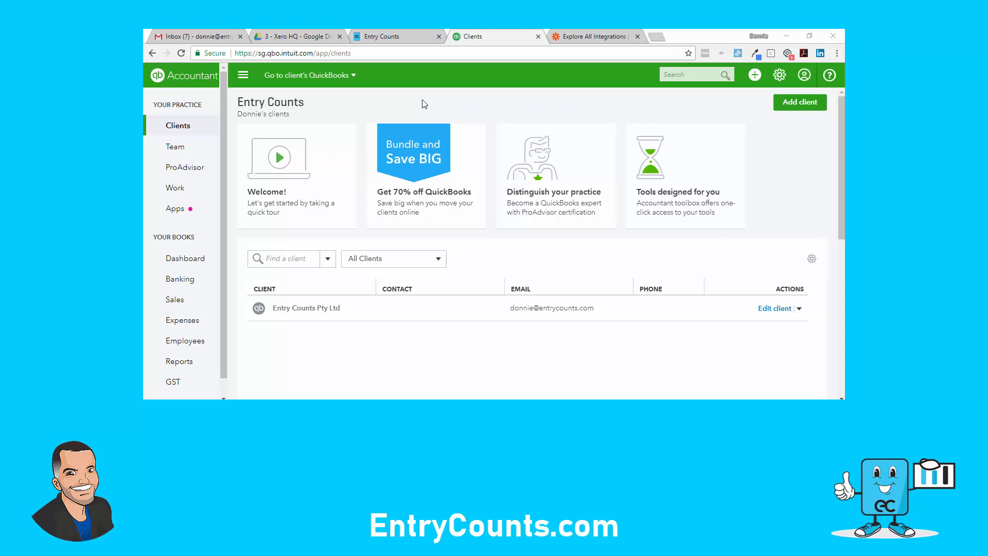
- Open the 'Go to client's QuickBooks' dropdown listing client companies on the Clients page
left_click(309, 76)
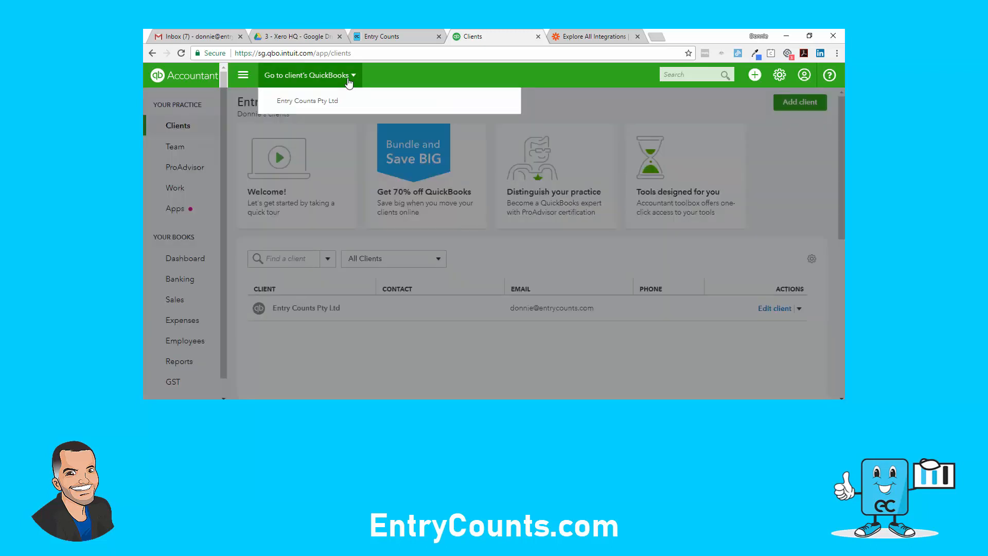
- Switch into Entry Counts Pty Ltd's books and show the Reports page at Accountant Reports
left_click(307, 100)
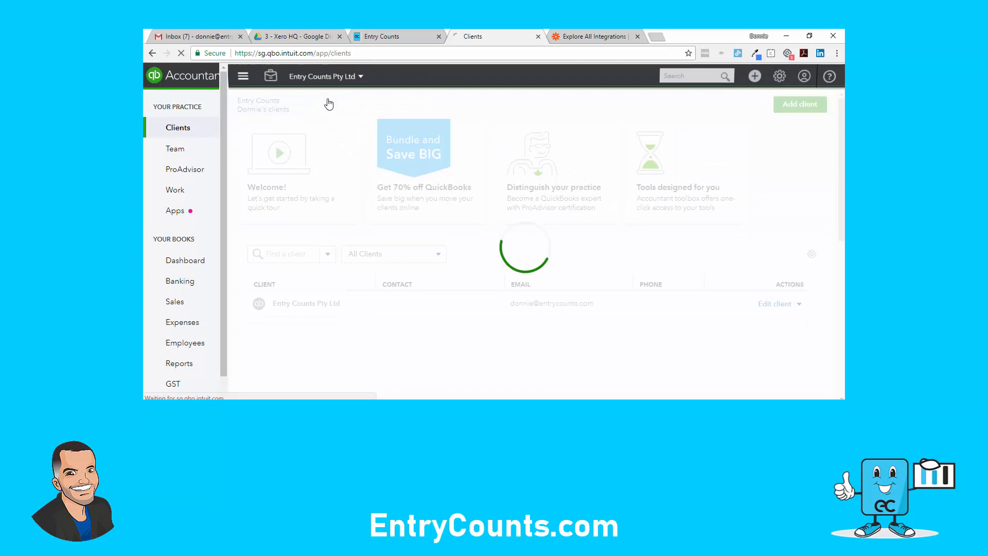
left_click(306, 303)
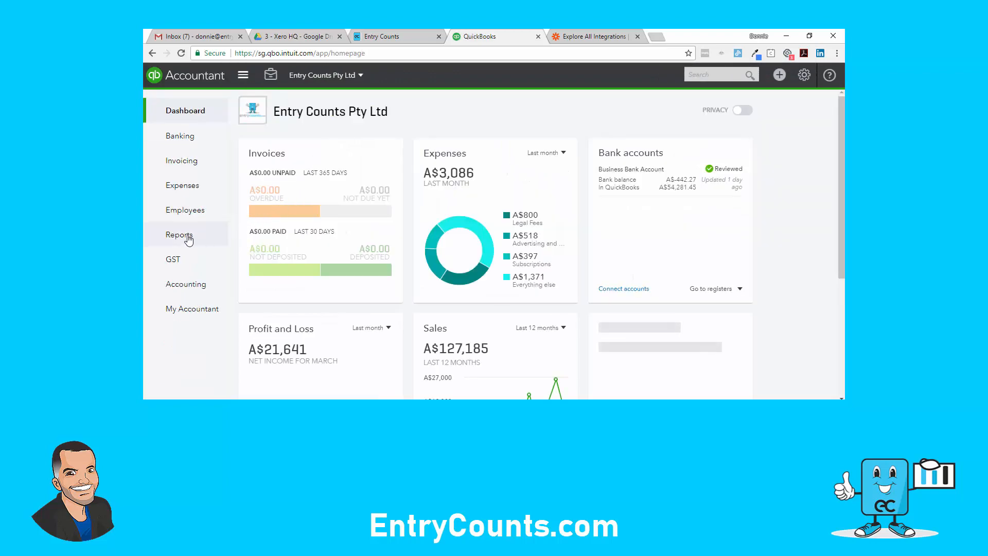
left_click(179, 234)
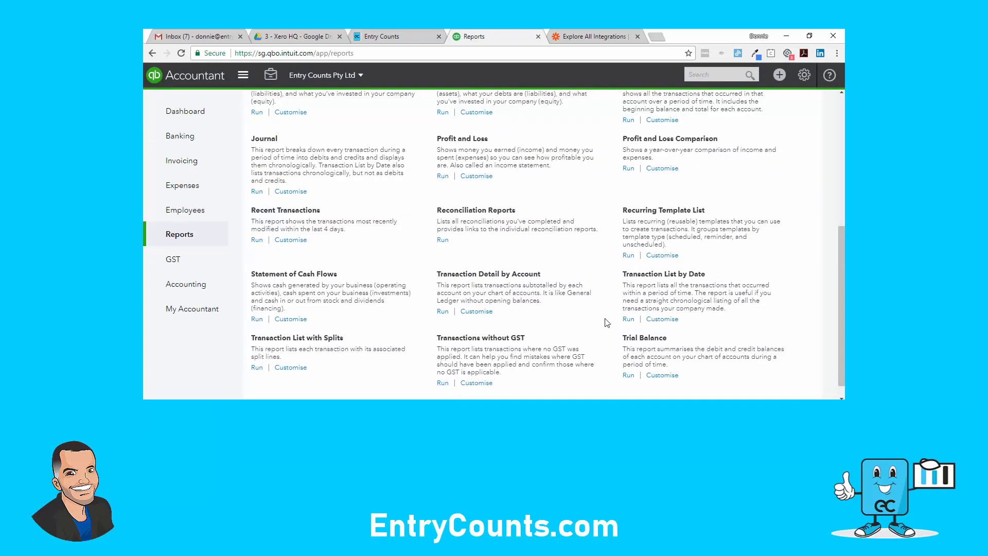
scroll("up", 3)
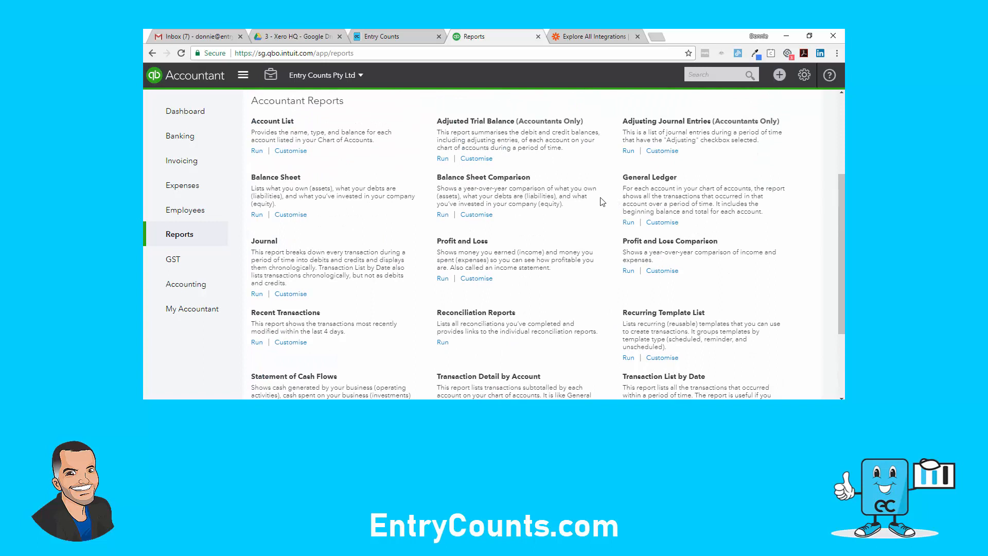
mouse_move(604, 210)
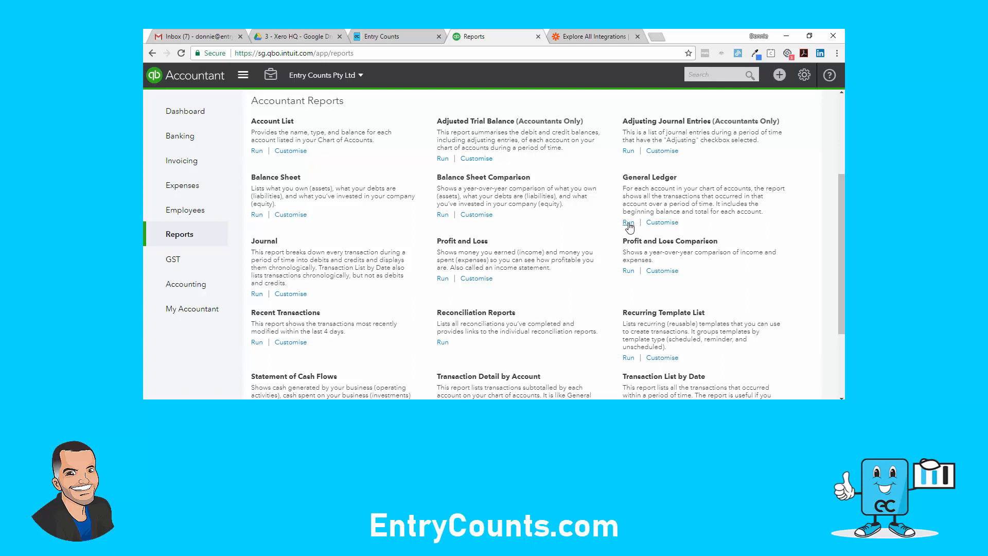
- Run the July 2017–June 2018 General Ledger report and export it to Excel
left_click(627, 222)
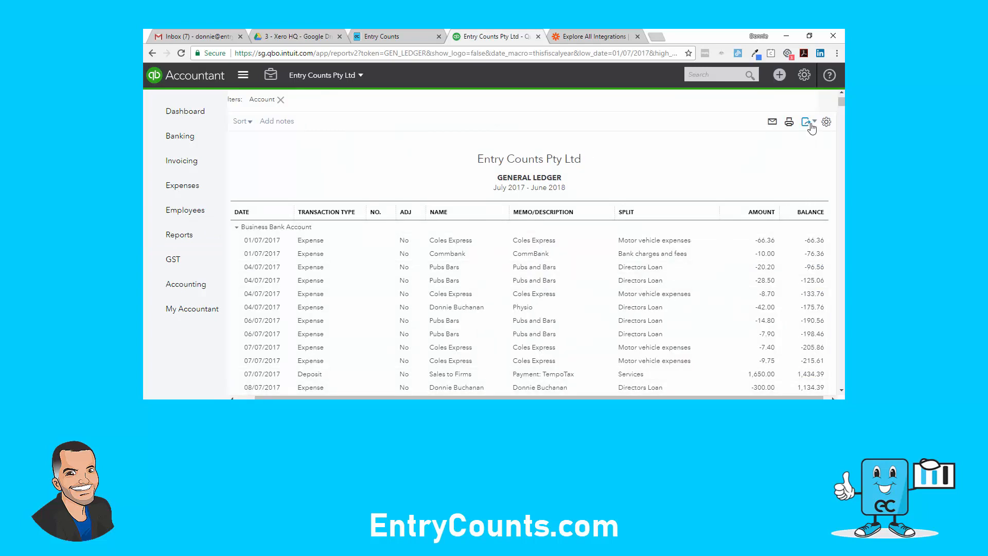
left_click(809, 122)
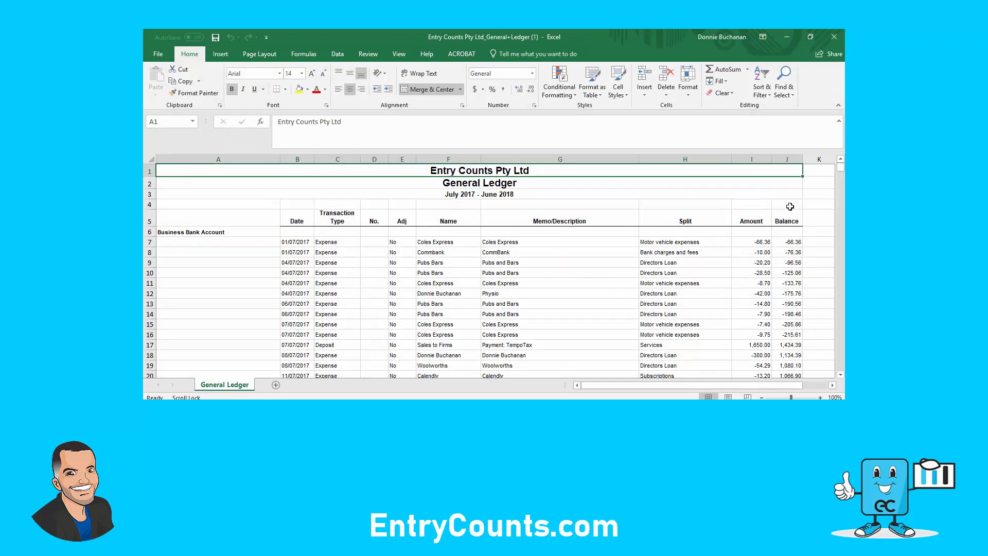
mouse_move(415, 195)
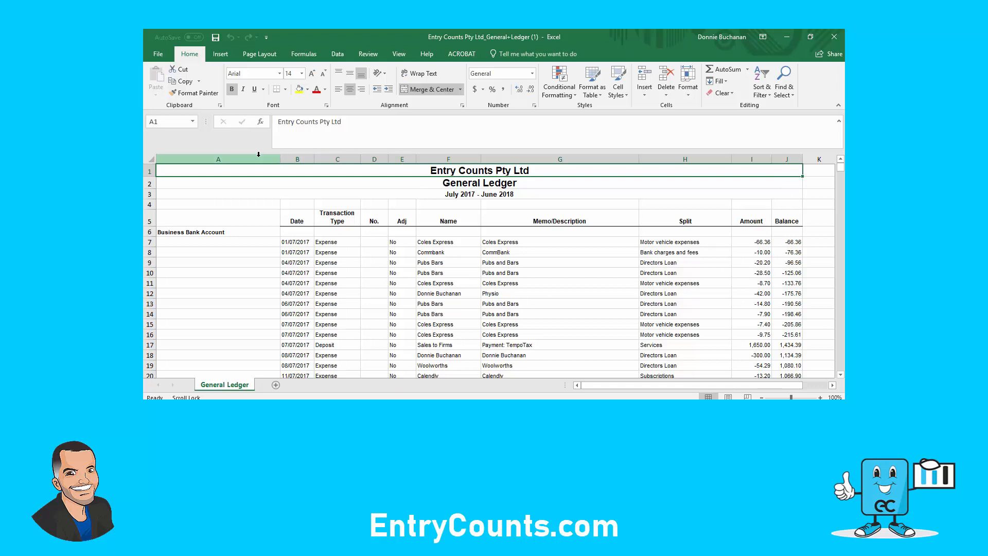
- Delete the empty column A and No. column, and rename the headers to Account and Reference
right_click(217, 182)
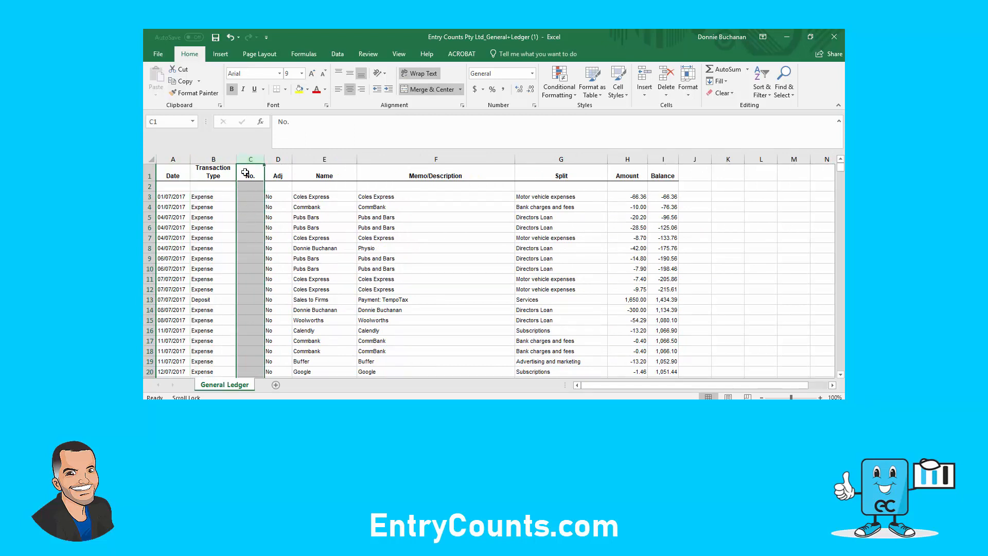
right_click(251, 159)
type("Acc")
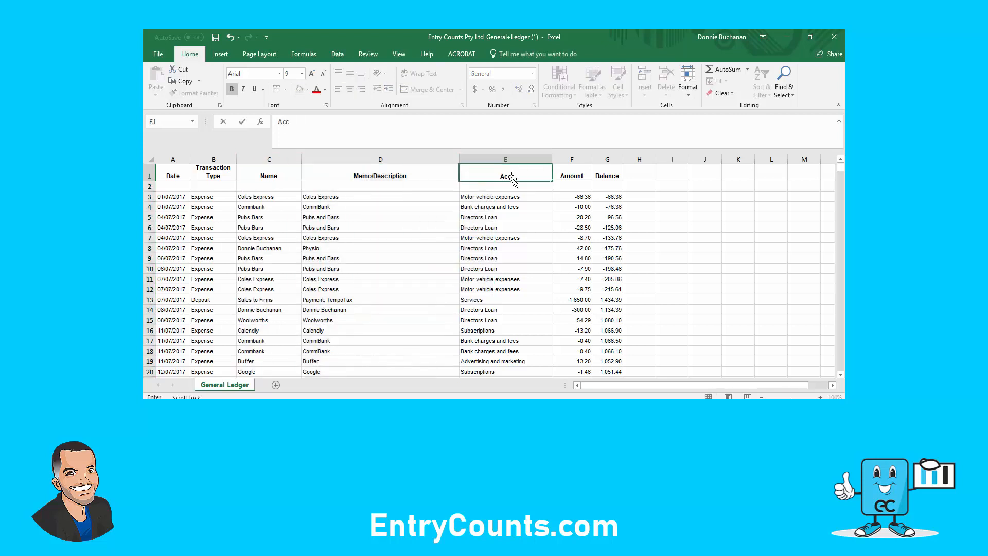
key("enter")
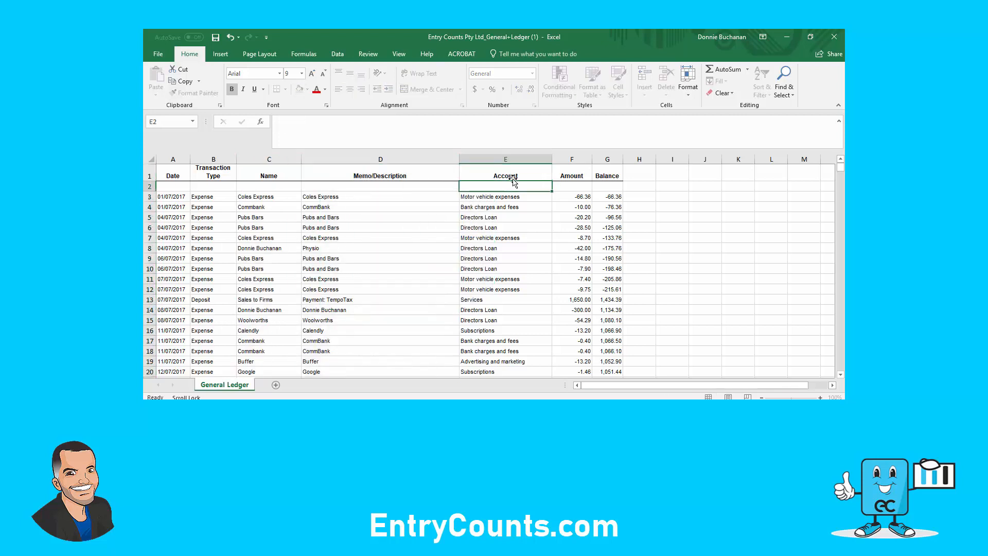
type("Refe")
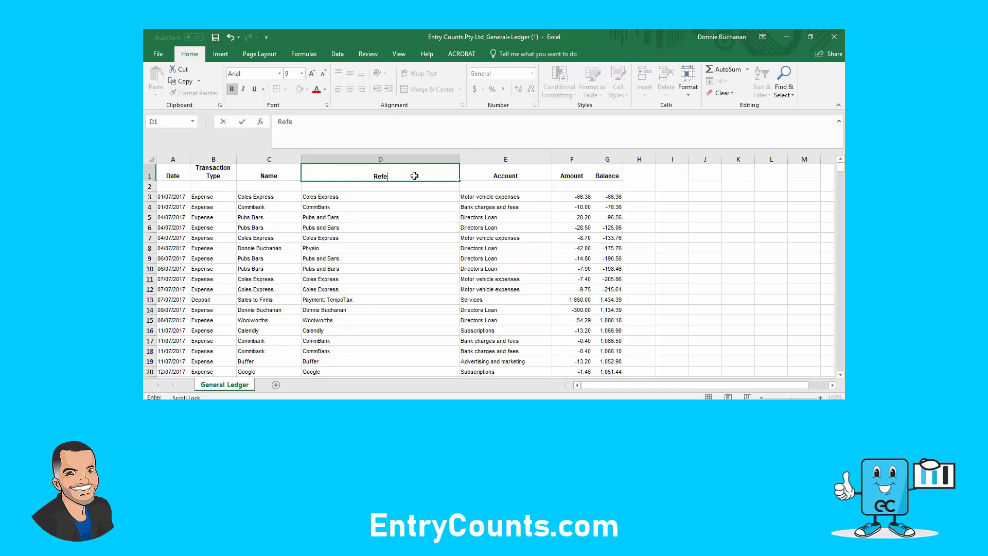
type("renc")
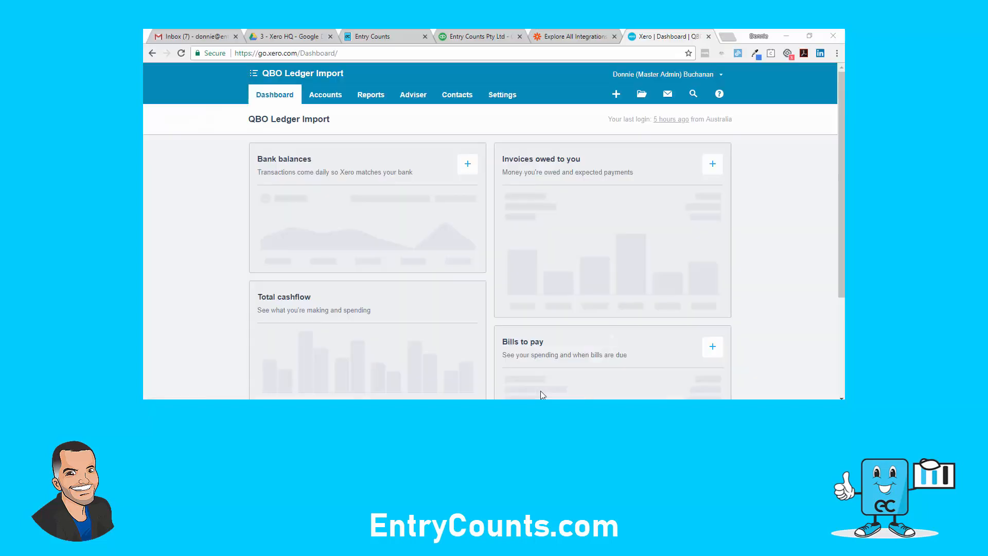
mouse_move(228, 130)
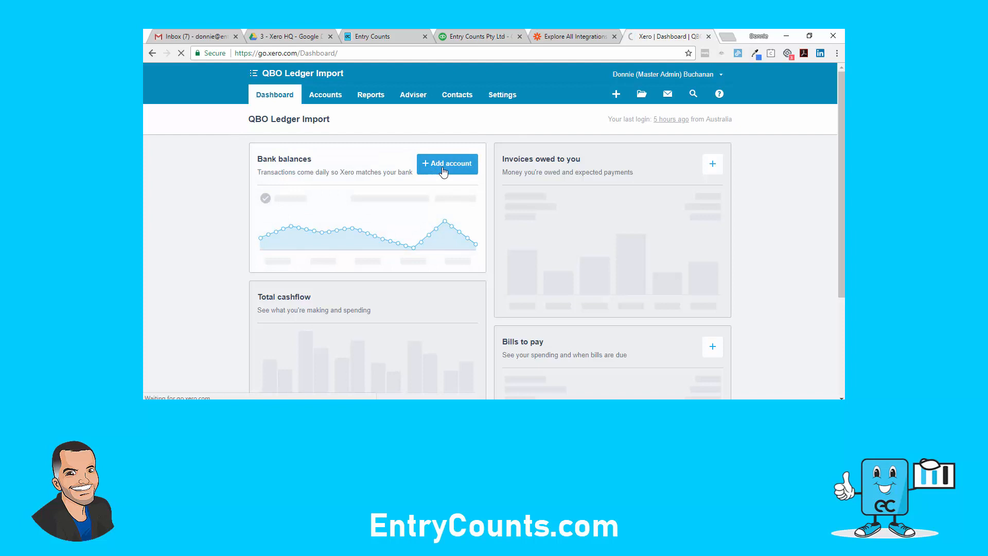
- Open the Bank Account's Import a Statement page and download Xero's CSV template
left_click(447, 163)
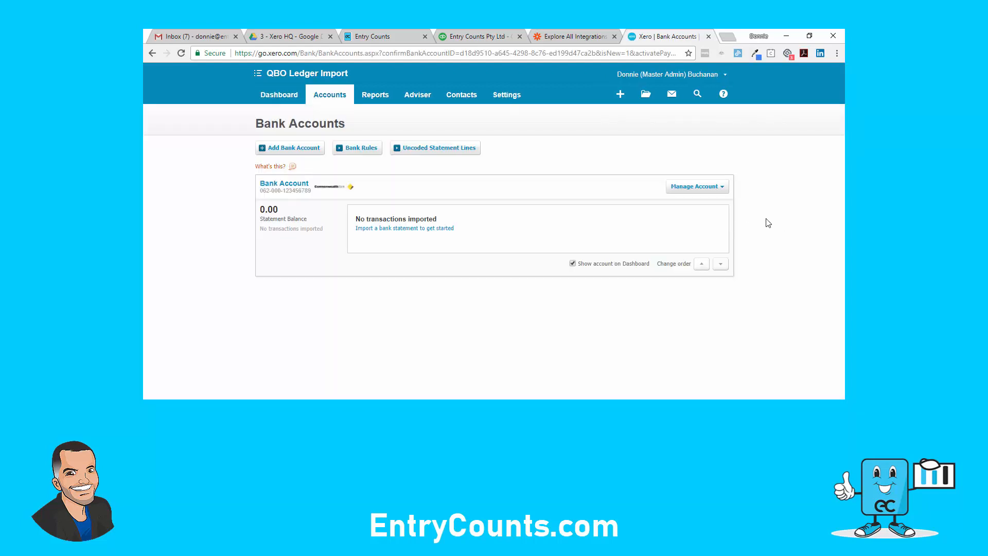
left_click(695, 185)
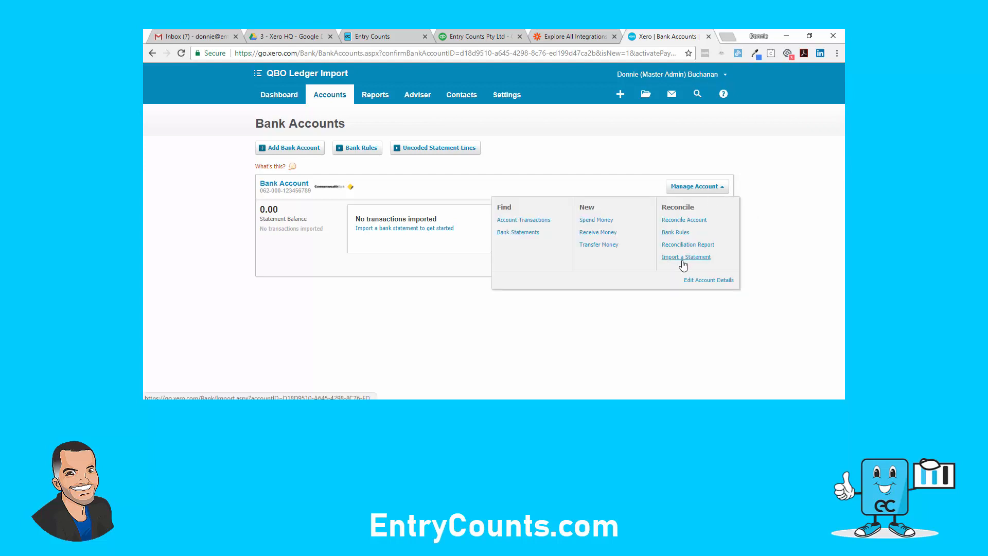
left_click(685, 258)
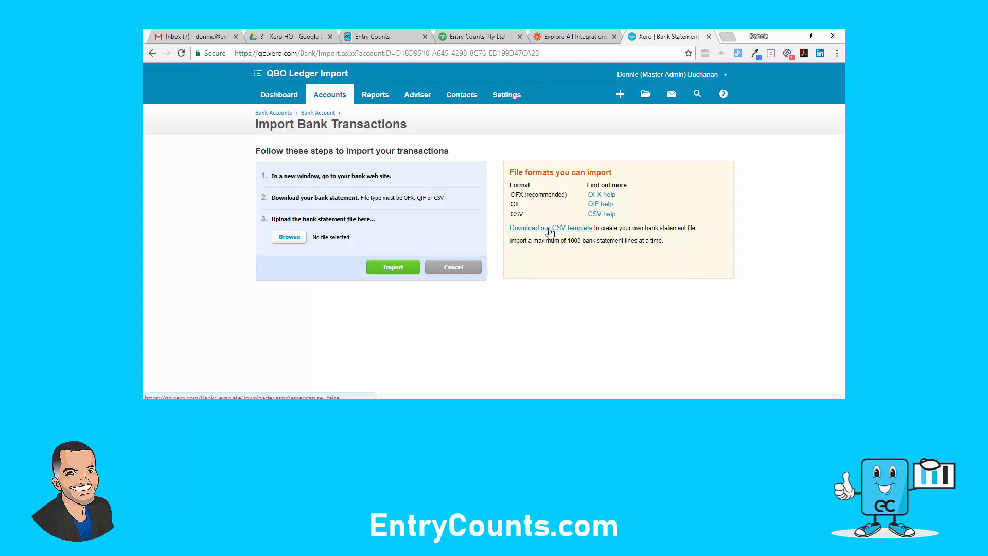
left_click(550, 228)
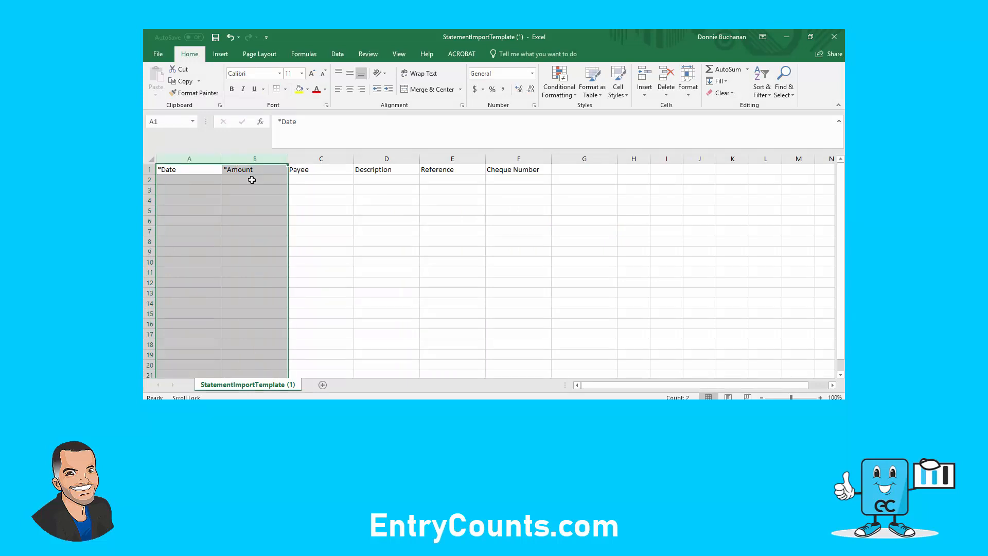
- Replace the Cheque Number column with red Tax Code and Account headings and save
left_click(320, 158)
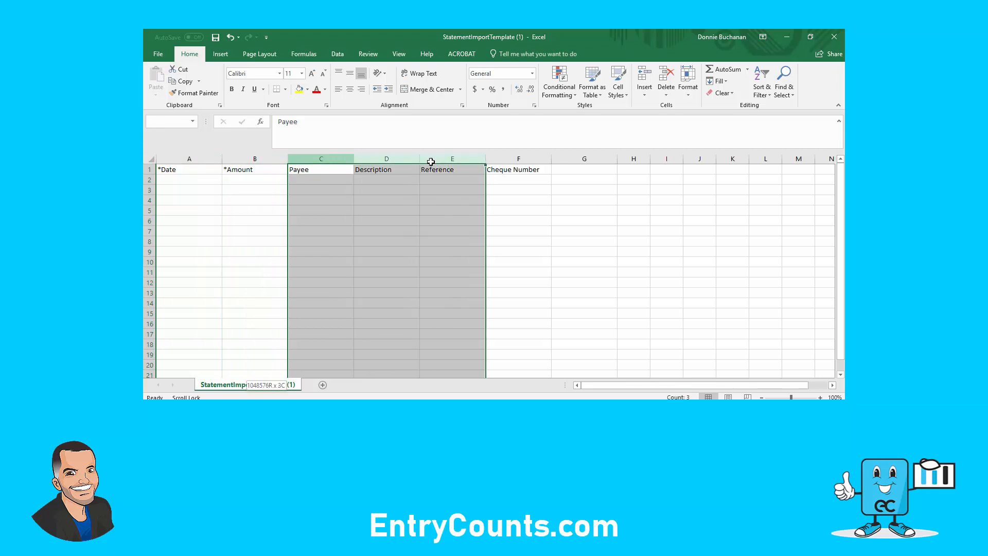
left_click(518, 169)
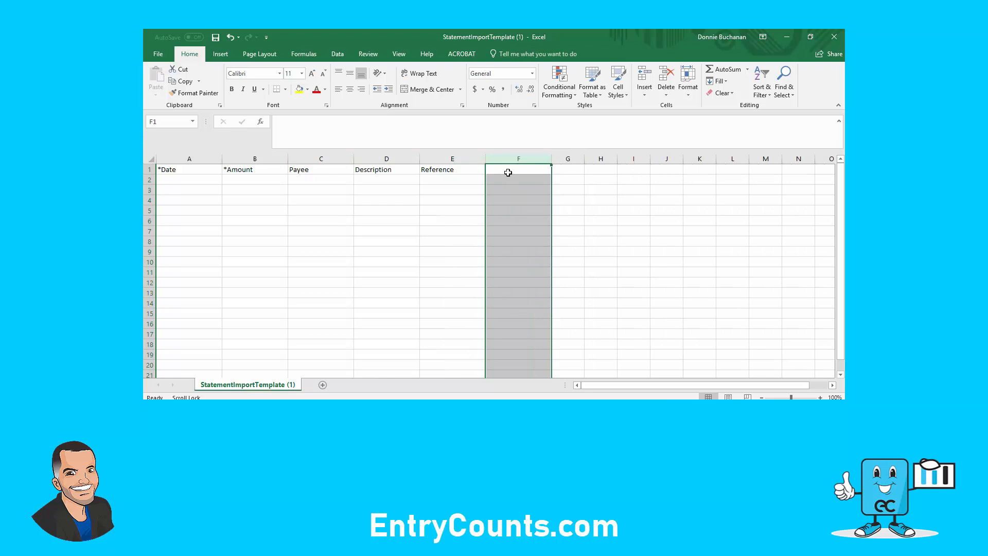
type("Tax Code")
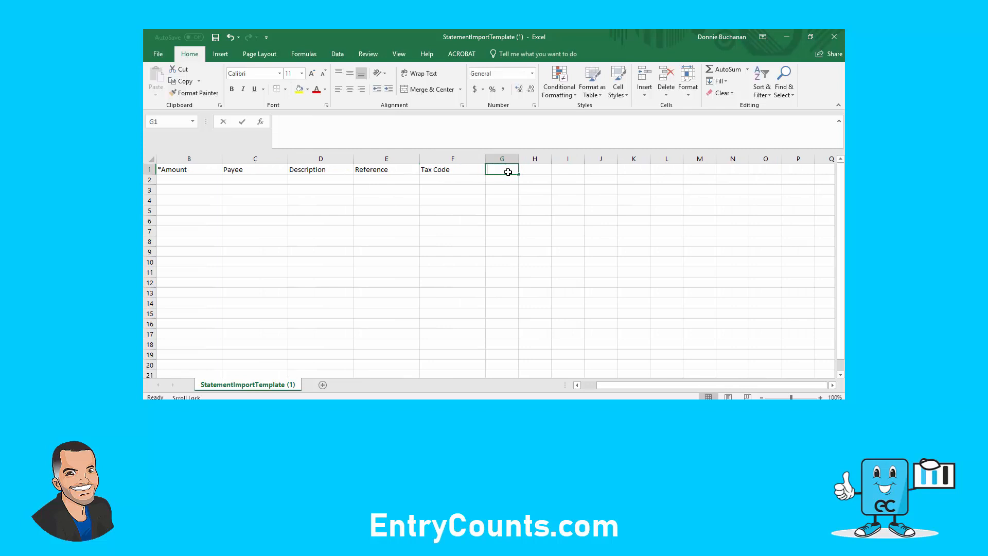
type("Account")
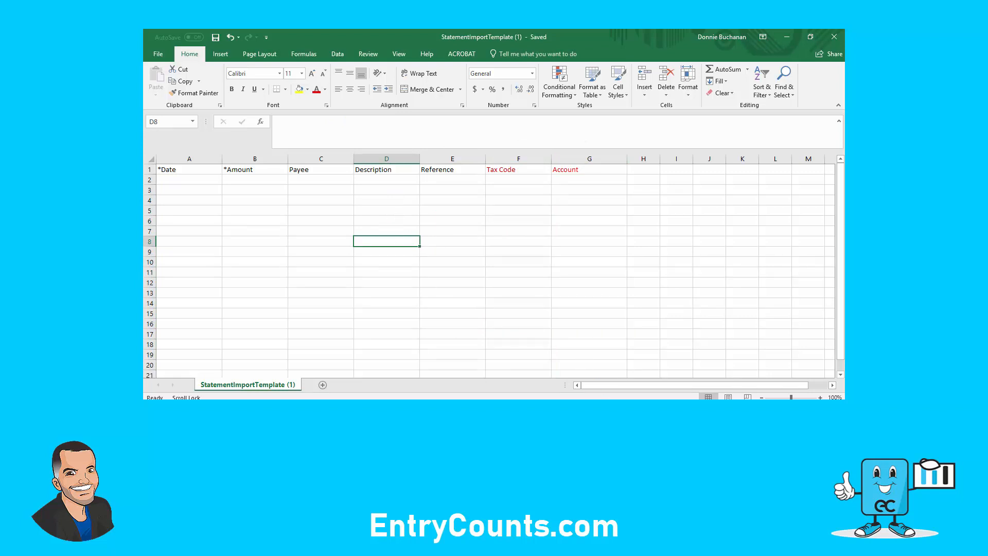
left_click(225, 385)
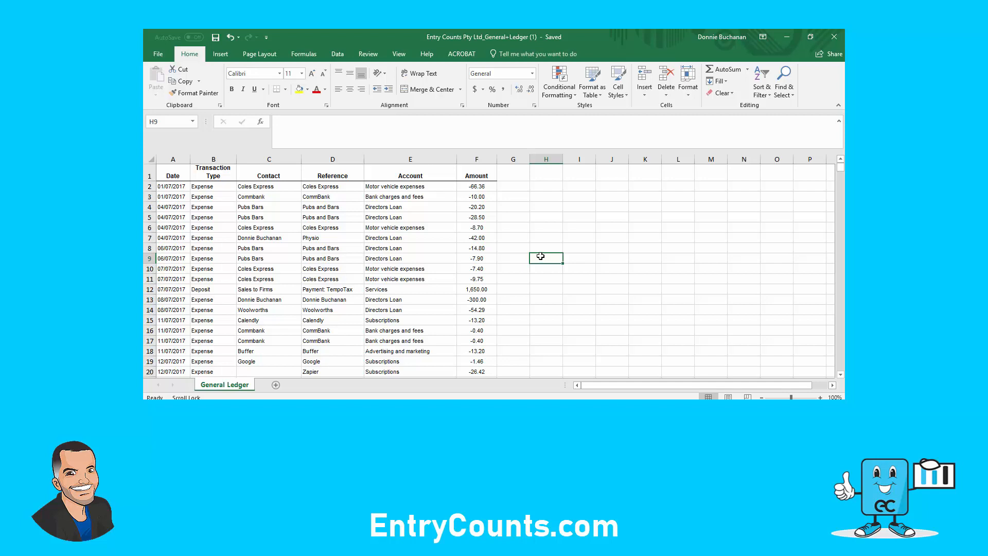
- Delete the ledger's Transaction Type column and copy rows A2–931 into the template workbook
right_click(213, 159)
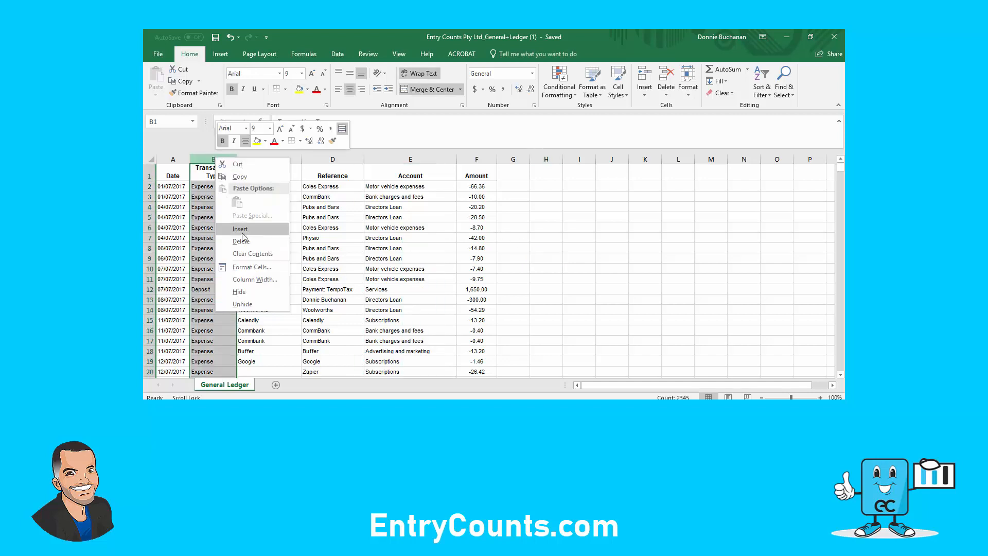
left_click(240, 242)
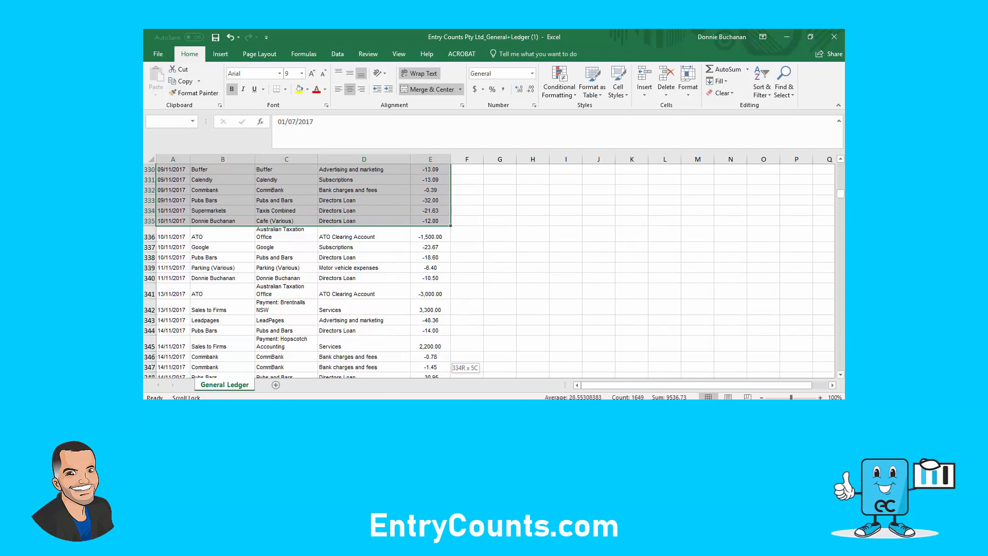
scroll("down", 3)
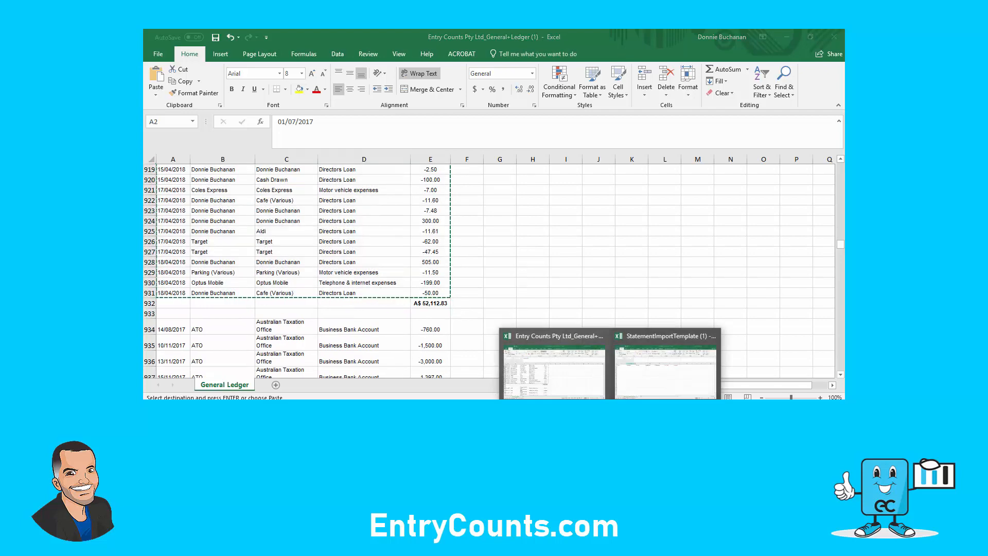
left_click(665, 371)
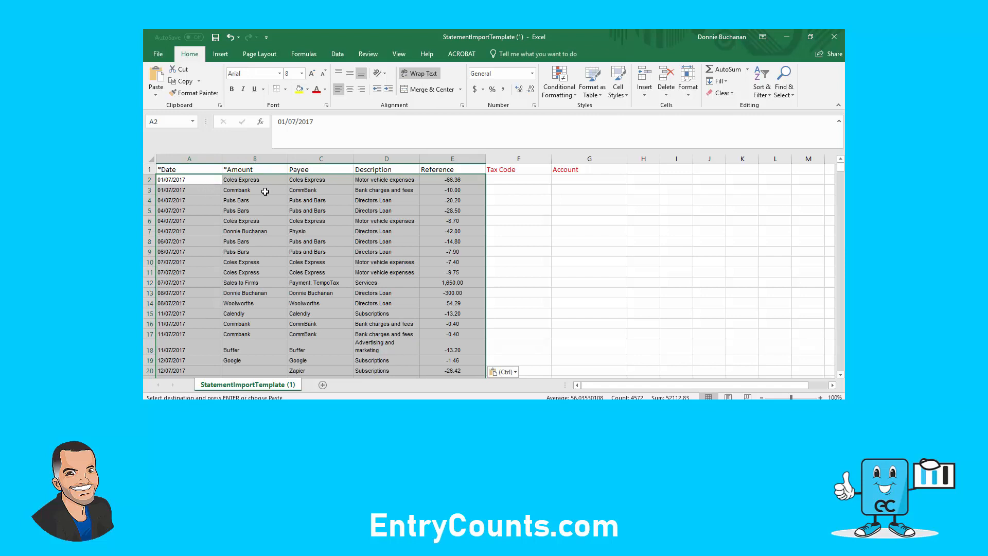
- Move the amounts into a new green *Amount column before Payee, then select *Date
left_click(255, 180)
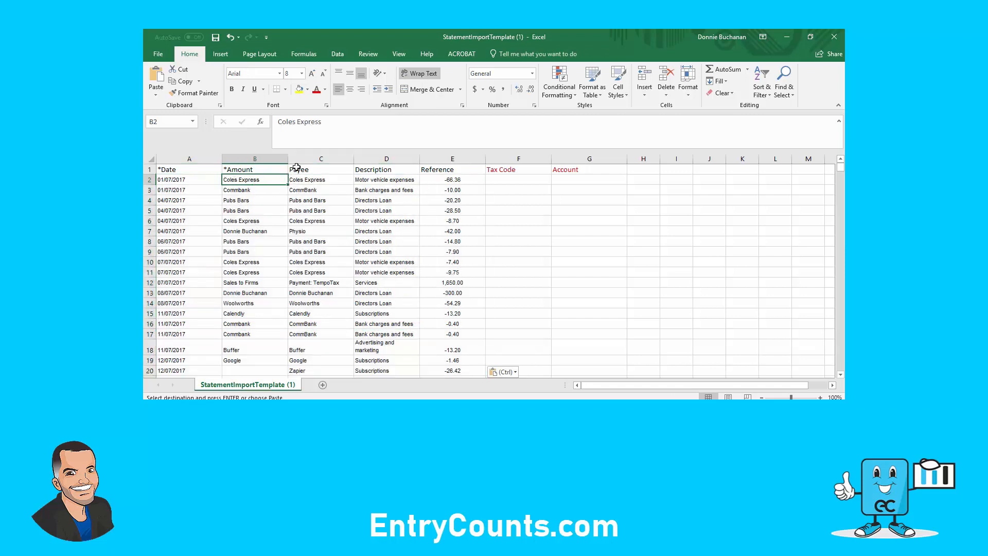
right_click(320, 169)
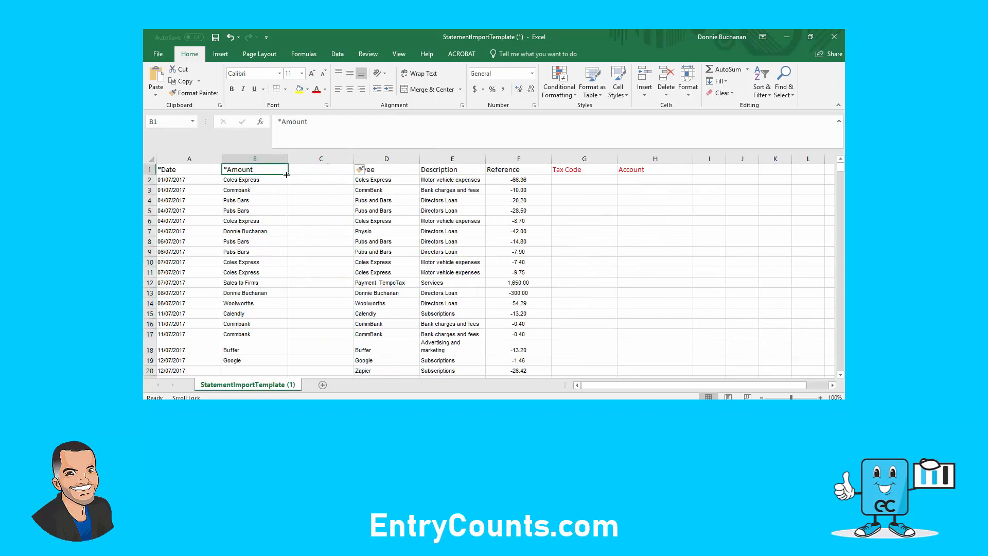
left_click(519, 158)
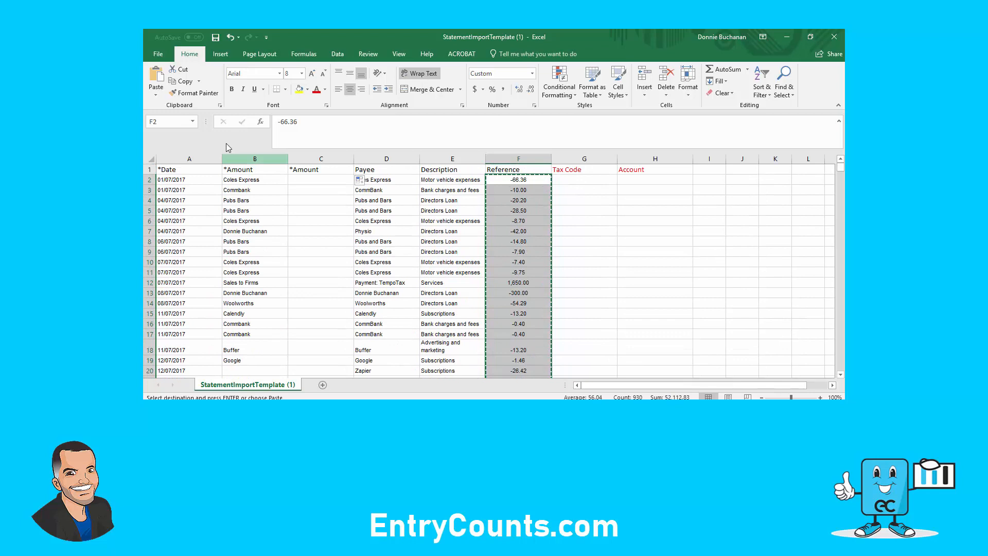
left_click(321, 180)
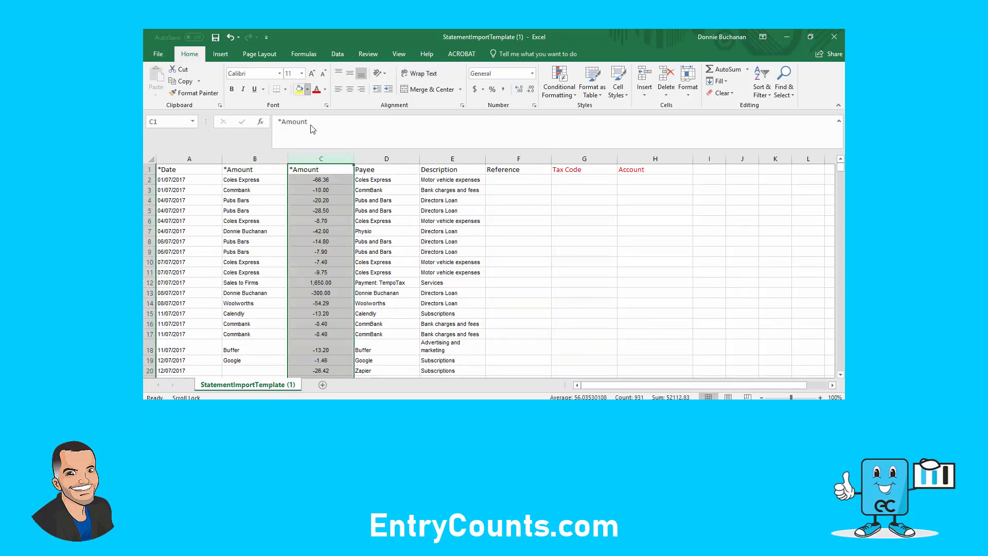
left_click(320, 158)
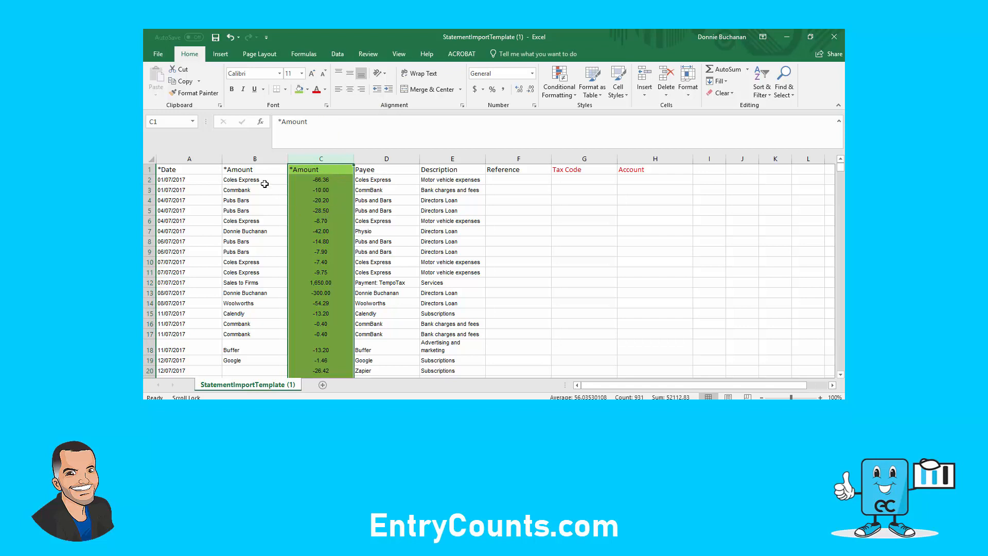
left_click(189, 169)
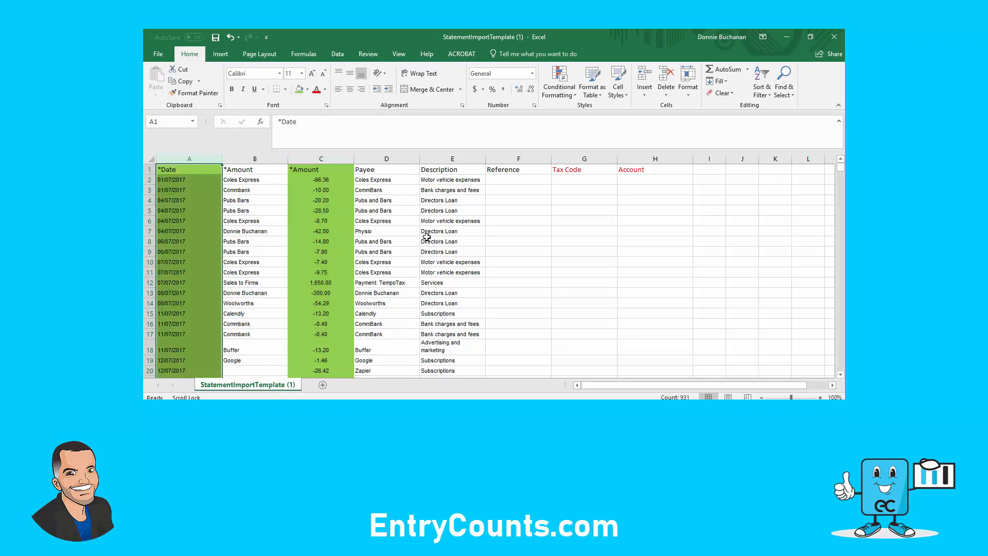
- Shade the *Date column green and arrange the Payee, Description and Reference columns
left_click(254, 169)
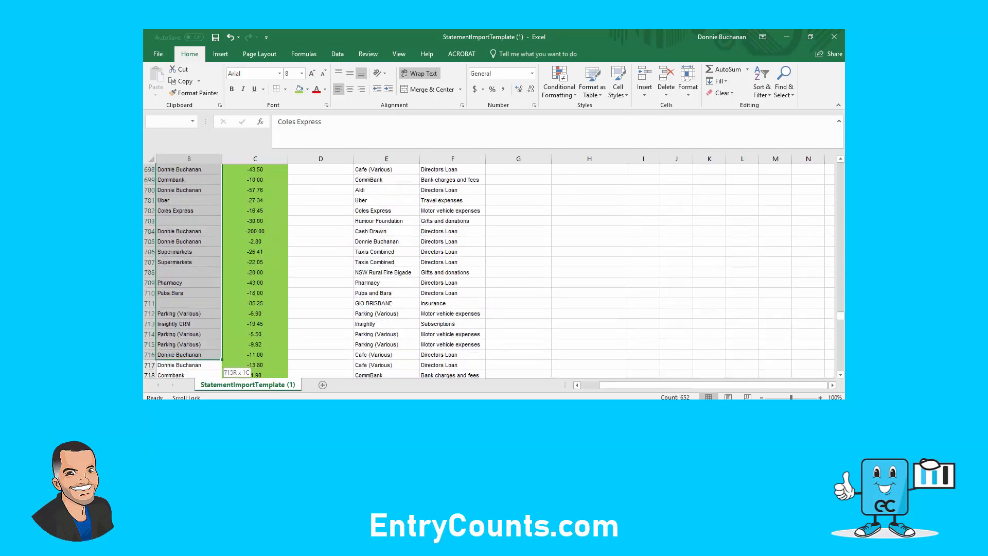
scroll("down", 3)
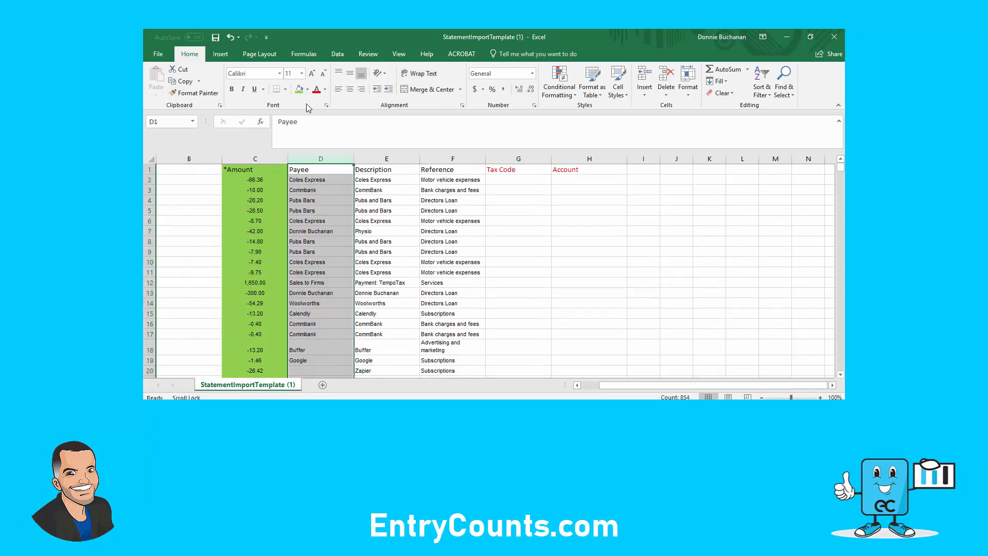
left_click(589, 200)
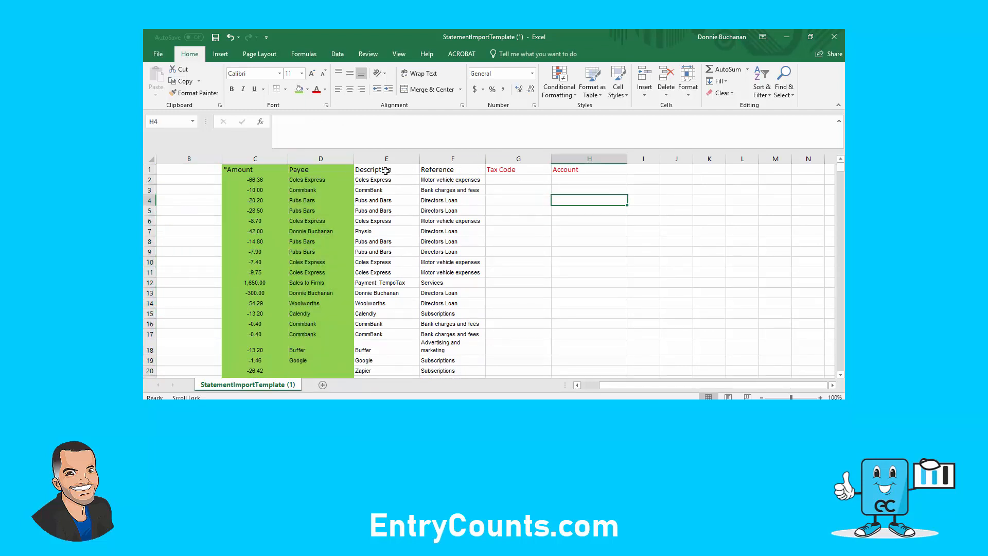
left_click(387, 158)
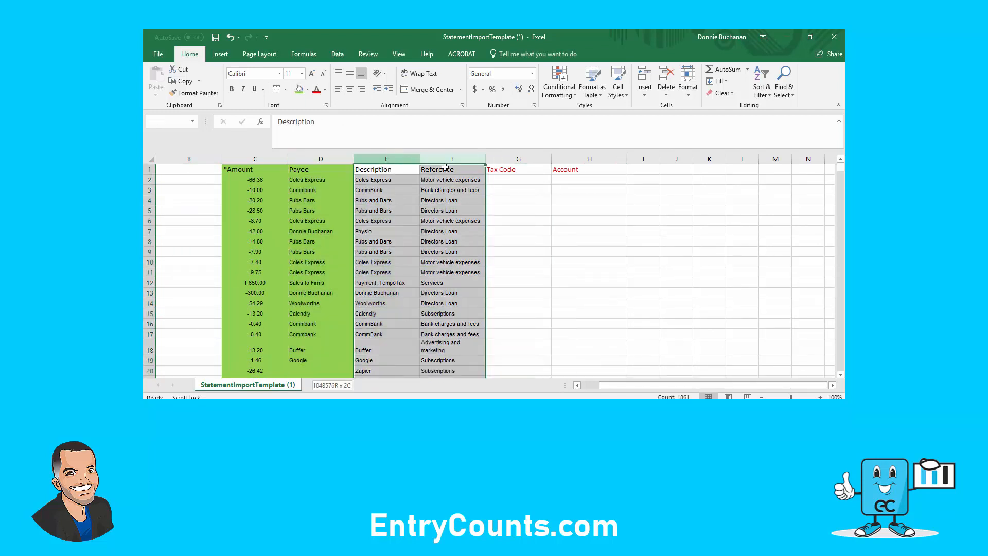
left_click(390, 231)
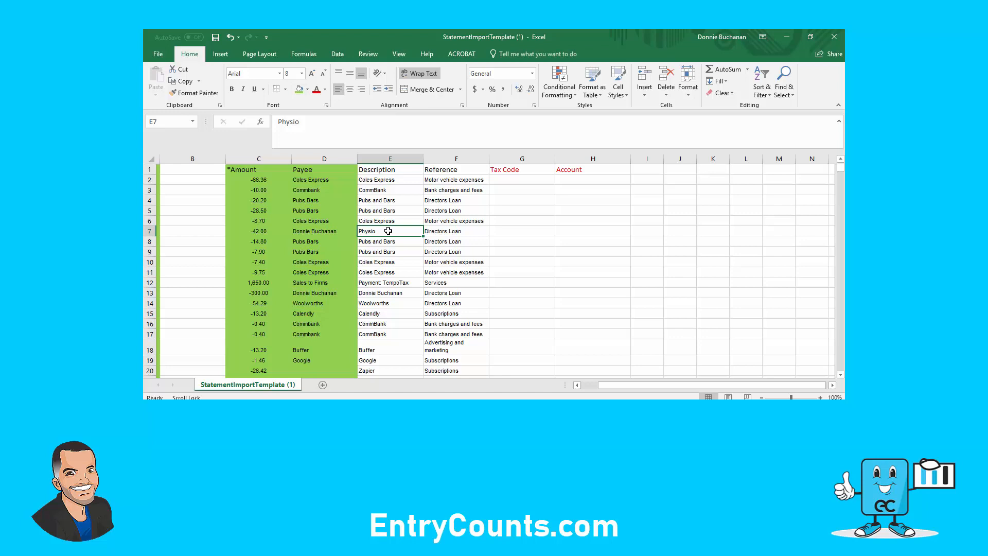
- Delete the empty column B and centre the five data columns
right_click(254, 158)
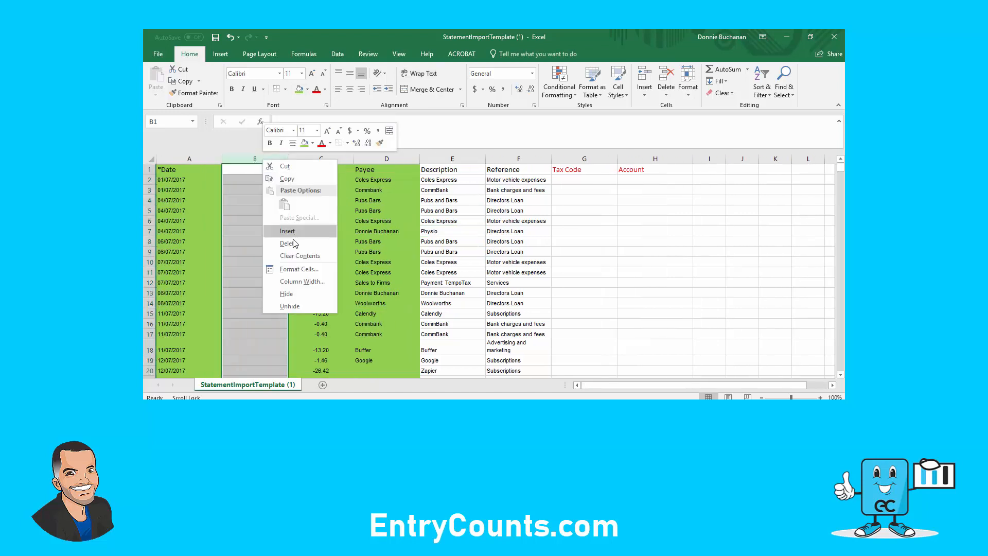
left_click(289, 242)
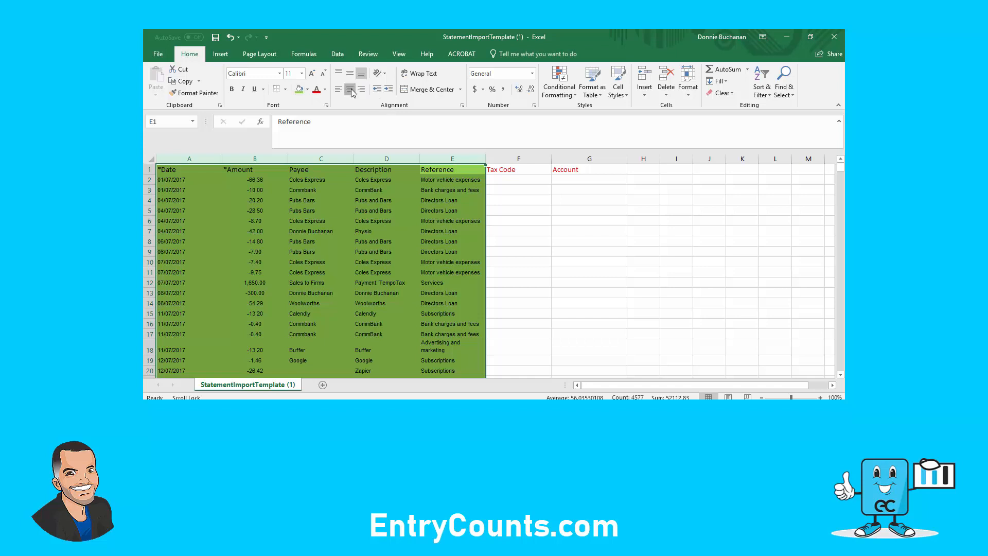
left_click(385, 221)
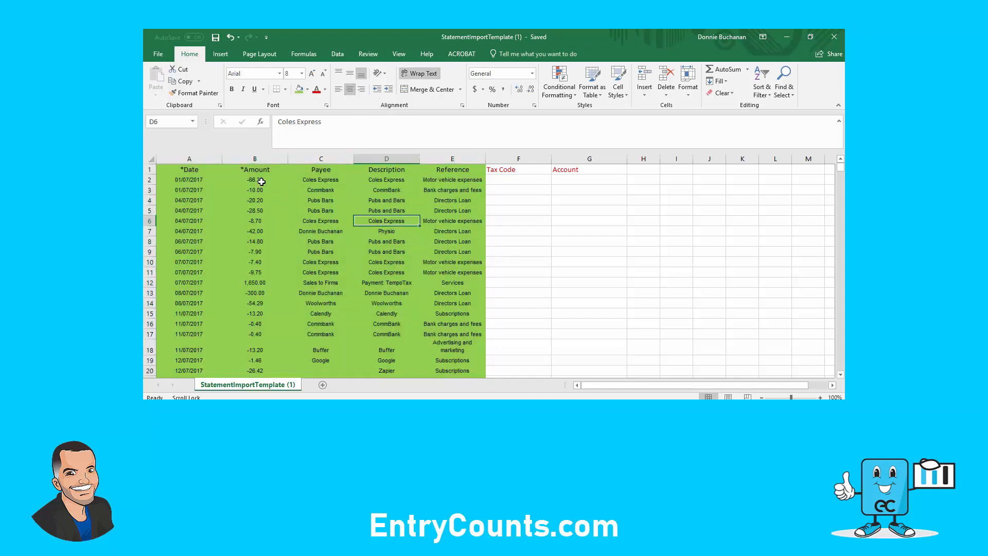
- Delete the Tax Code and Account columns and save as 'StatementImportTemplate - 2018' CSV
left_click(254, 180)
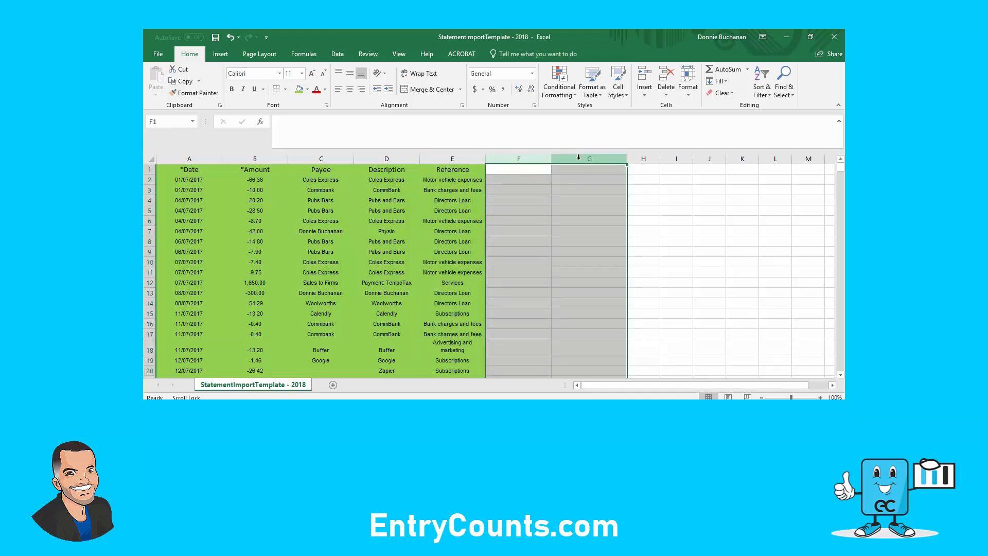
left_click(589, 221)
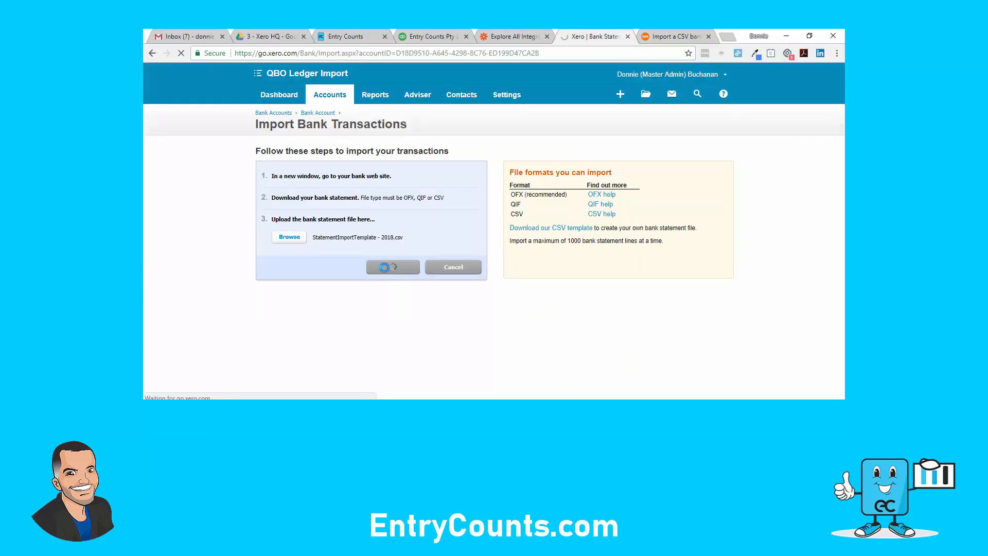
- Map the CSV's Payee, Description and Reference columns, preview lines, and import 930 statement lines
left_click(392, 266)
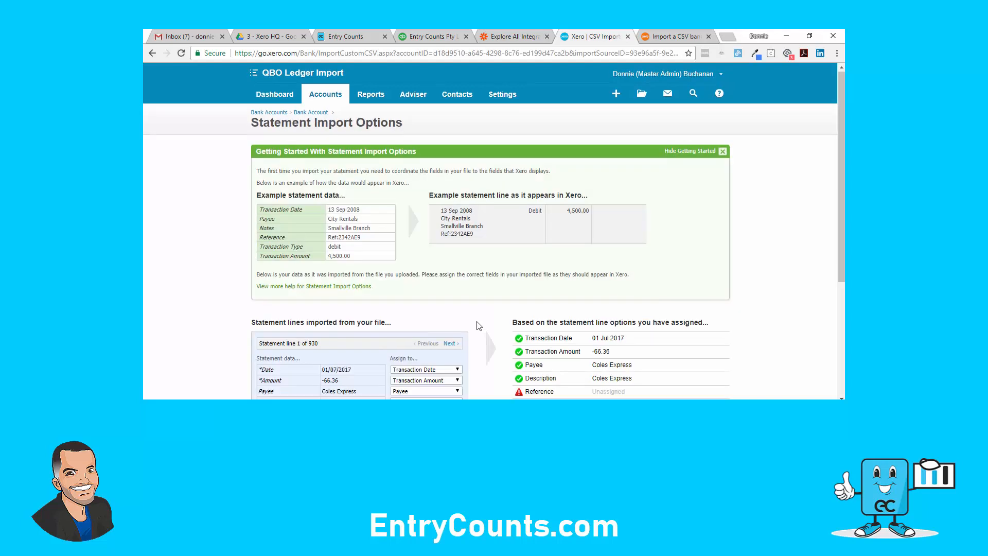
scroll("down", 3)
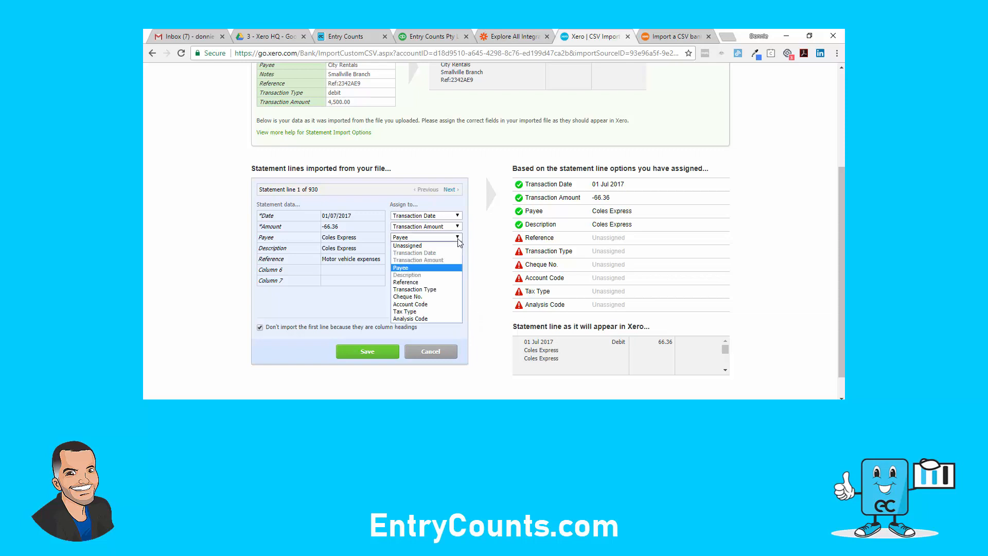
mouse_move(408, 275)
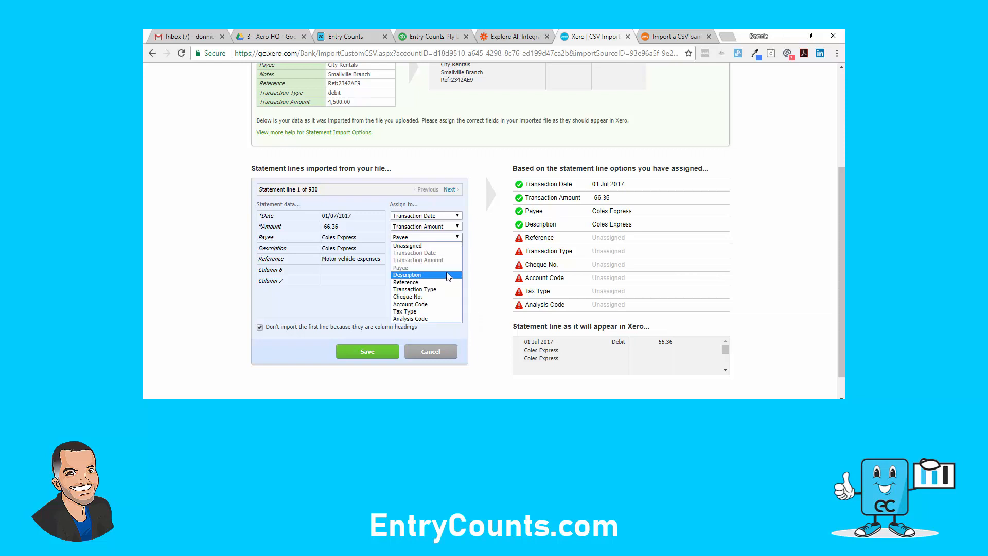
left_click(407, 275)
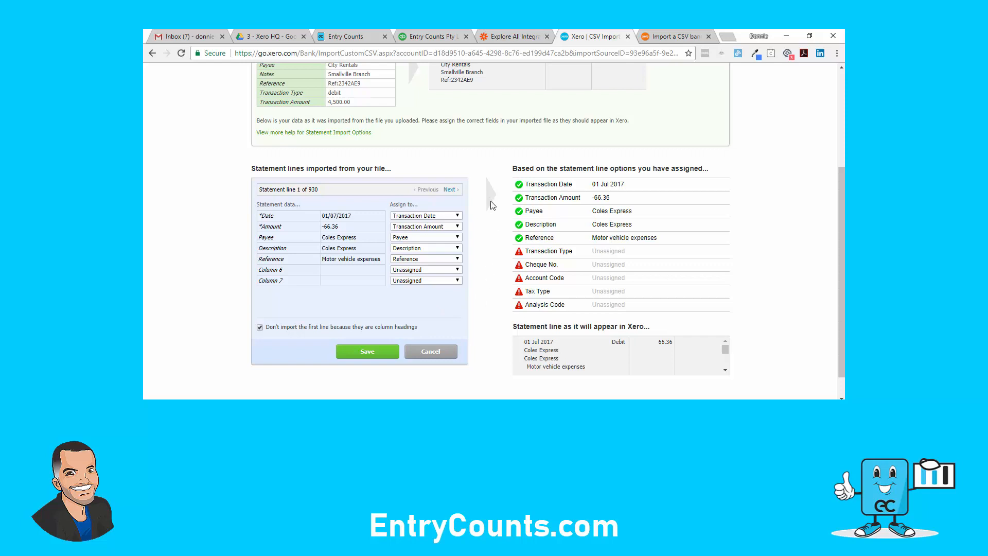
left_click(449, 189)
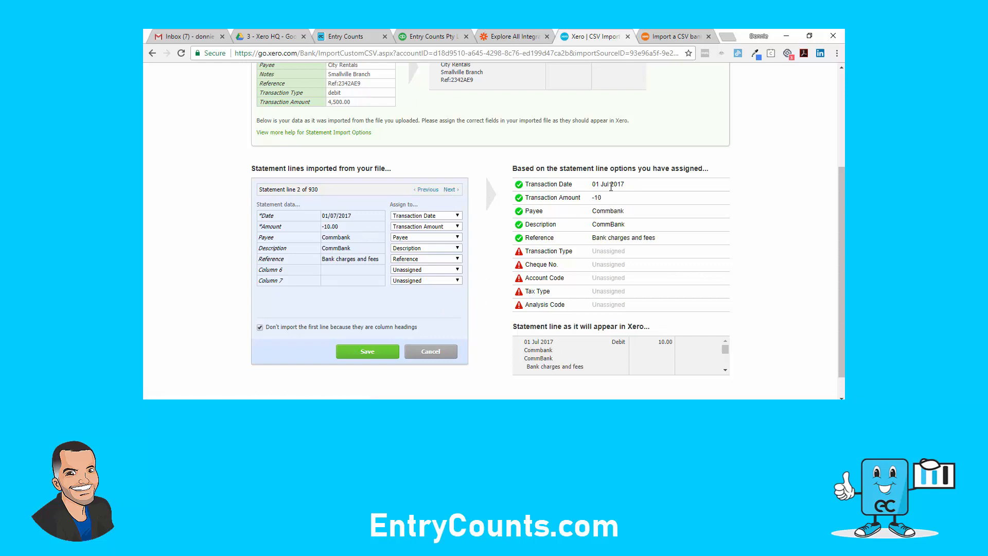
left_click(450, 188)
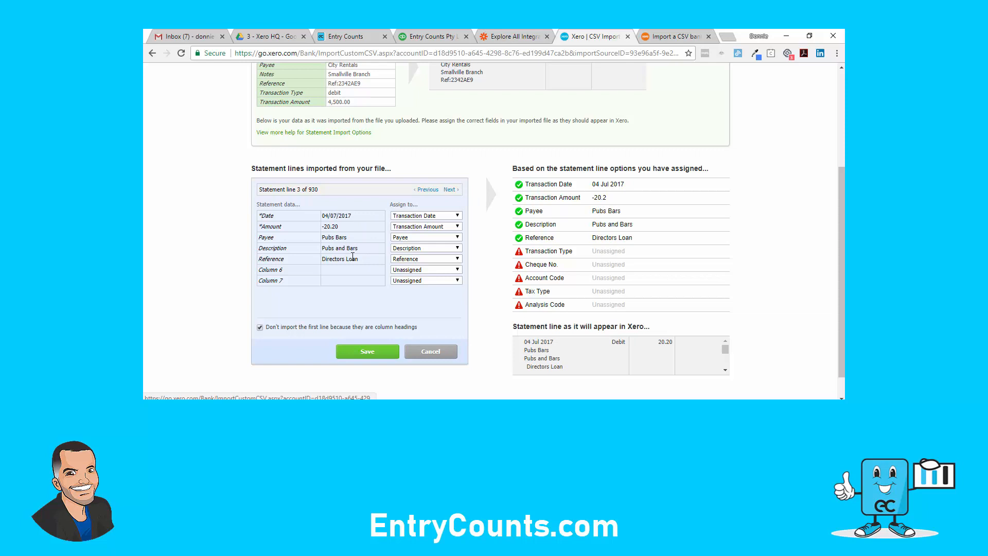
scroll("down", 3)
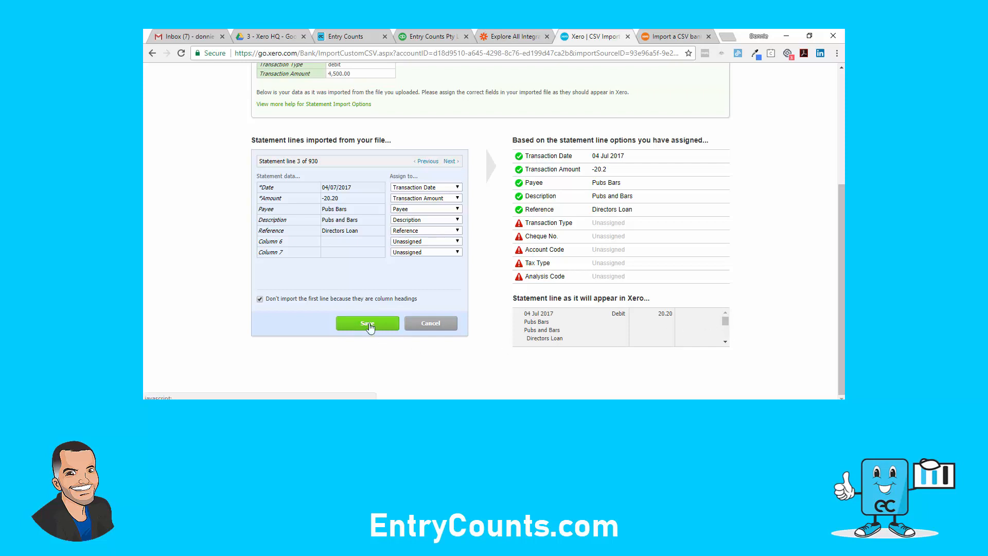
left_click(368, 323)
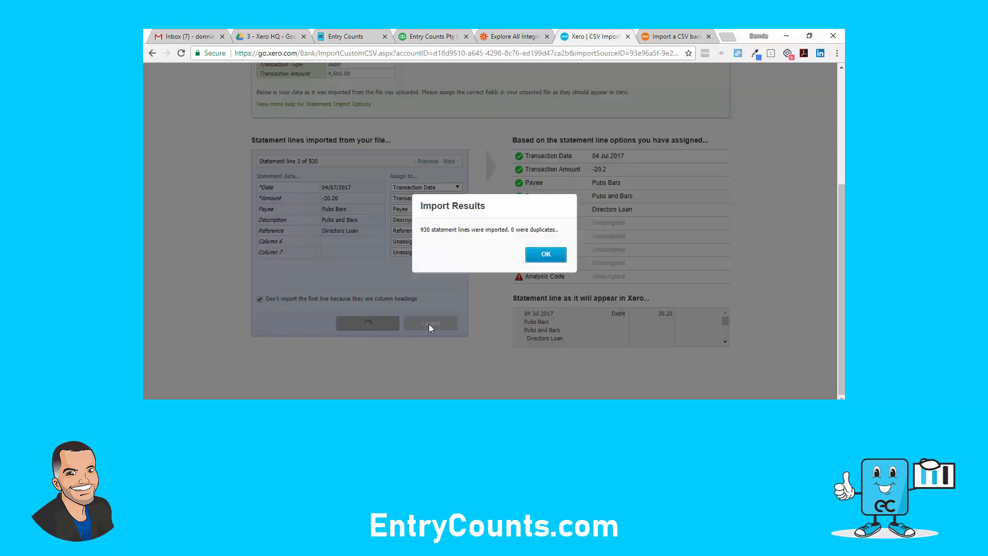
- Dismiss the 930-line import result, review the 22 Apr 2018 statement, and cancel out
left_click(545, 254)
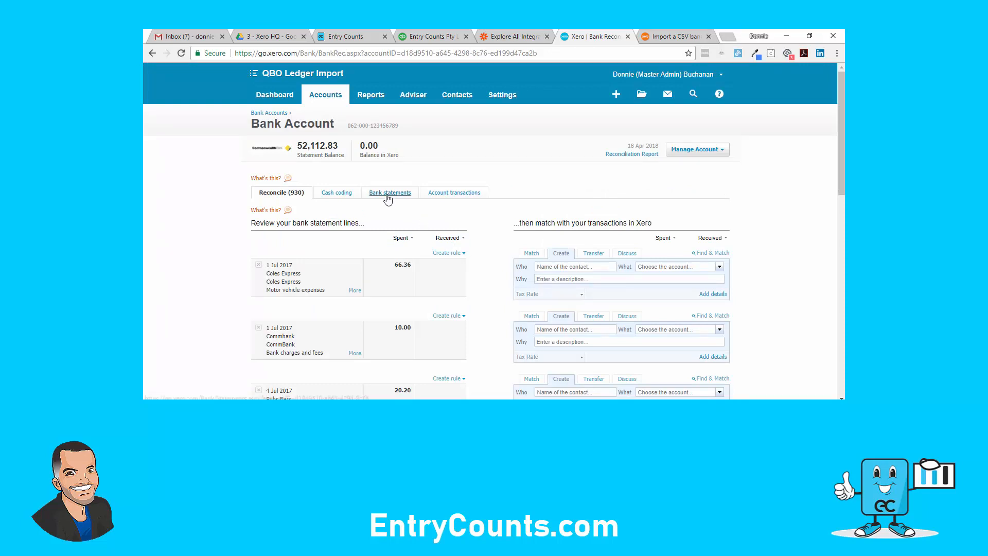
left_click(390, 192)
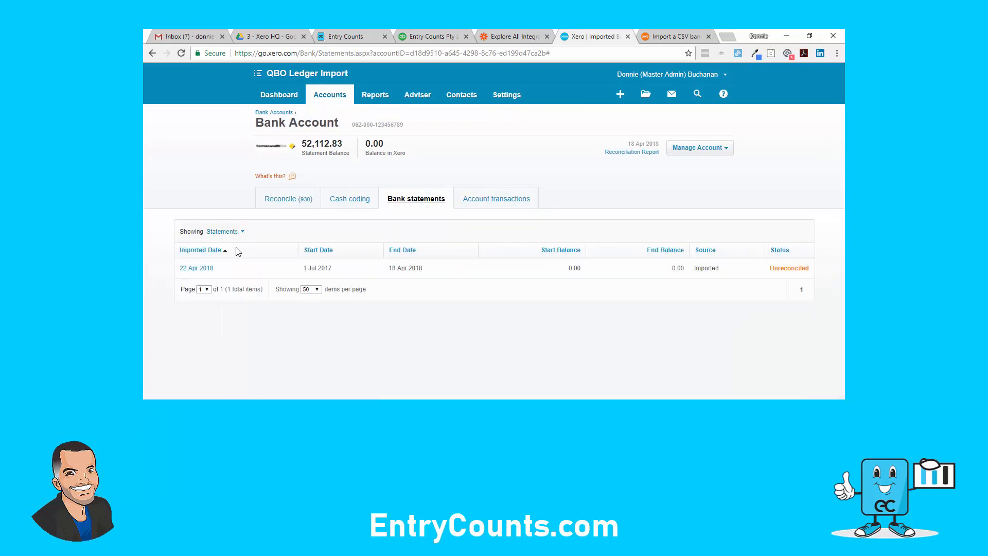
left_click(196, 268)
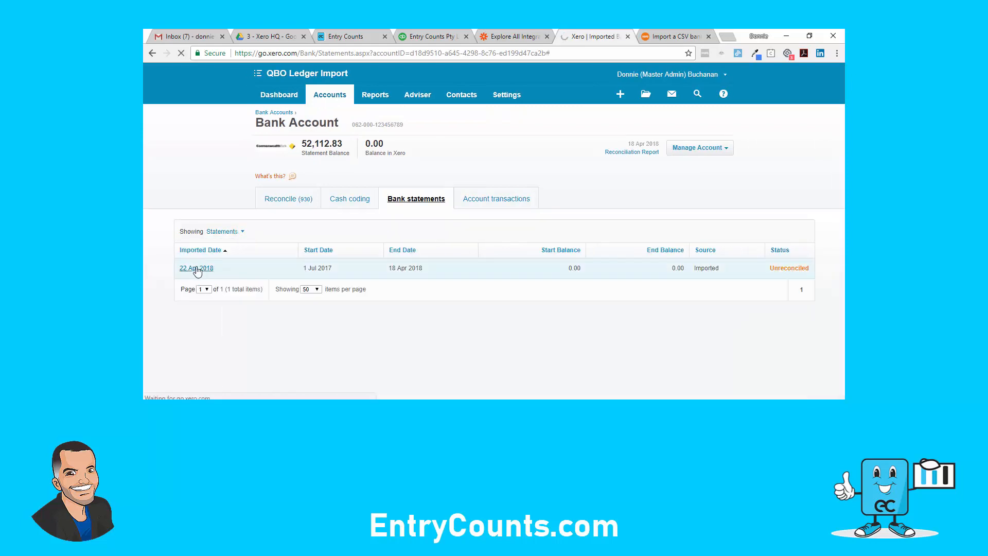
left_click(196, 267)
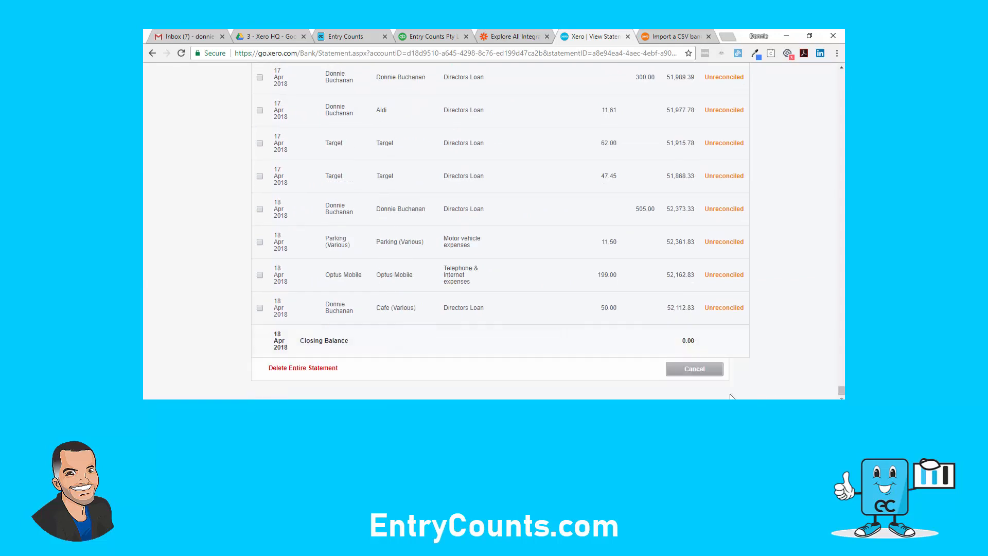
mouse_move(346, 371)
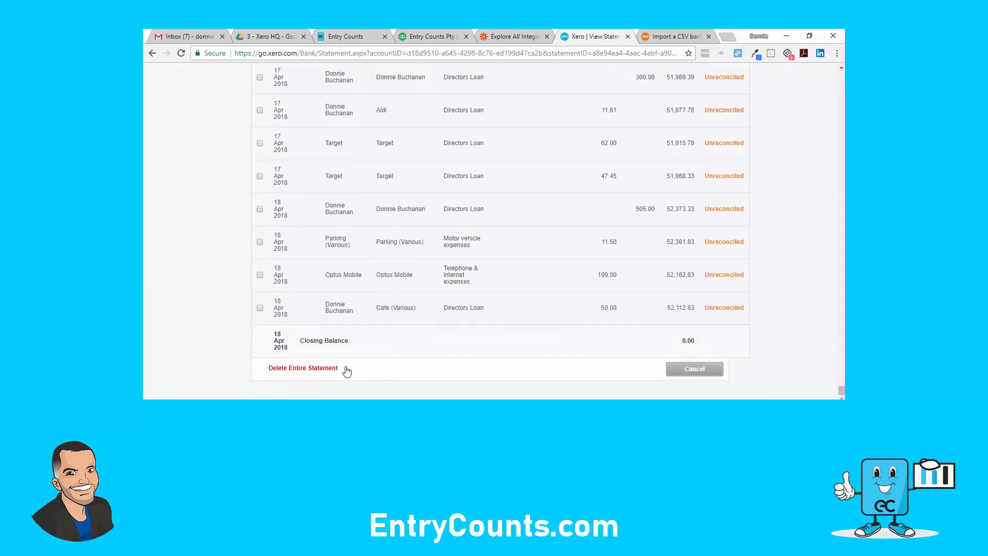
mouse_move(303, 368)
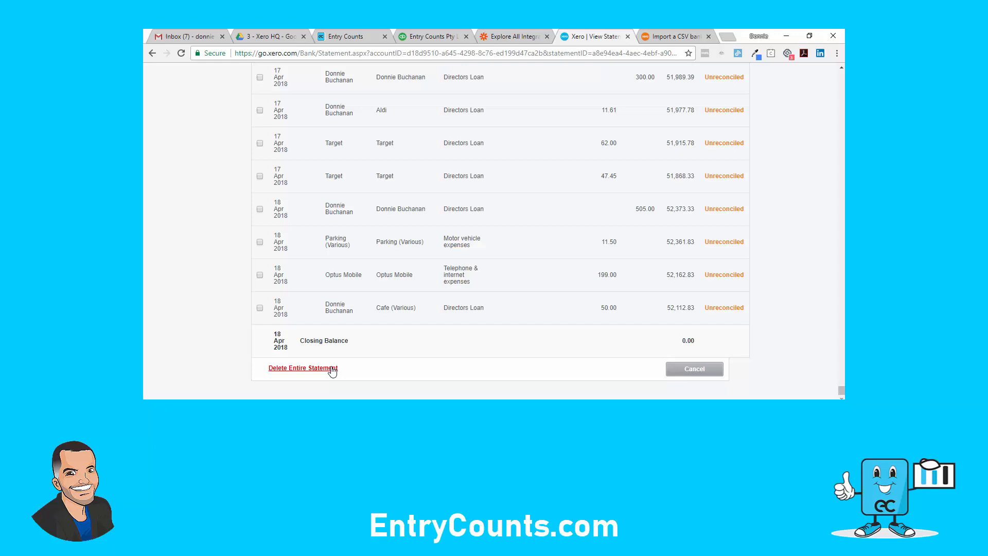
left_click(303, 368)
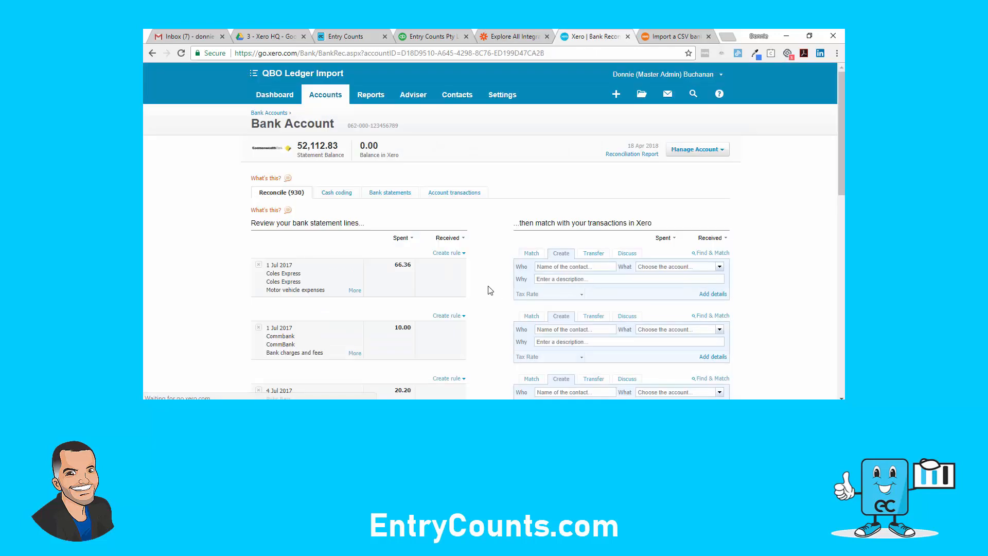
- Inspect the 1 Jul 2017 Coles Express 66.36 line's details, then switch to Cash coding
left_click(354, 289)
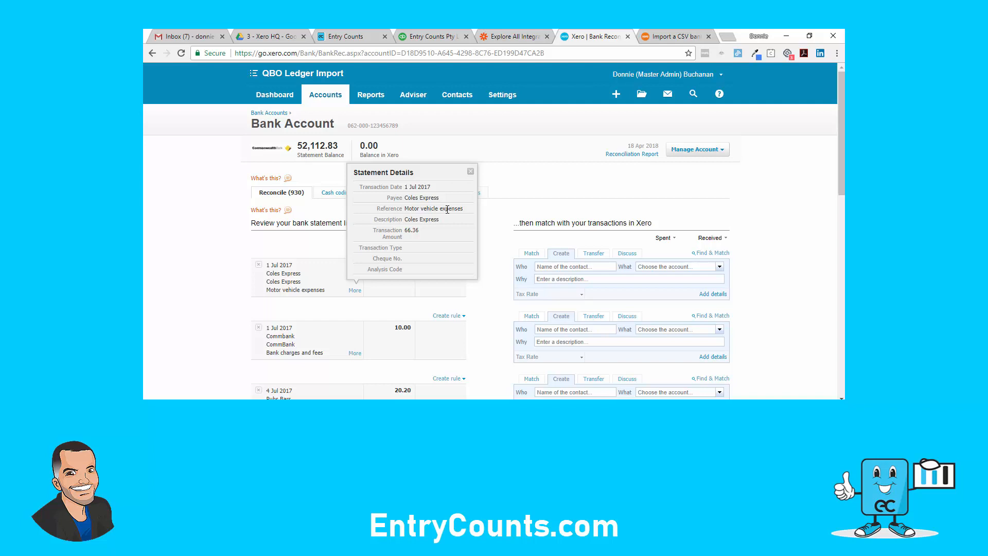
mouse_move(480, 195)
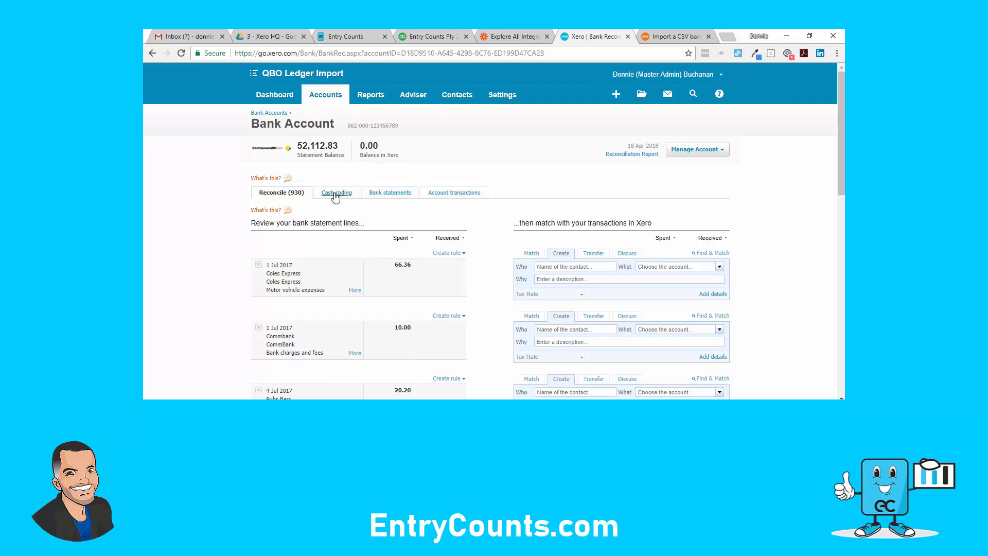
left_click(336, 192)
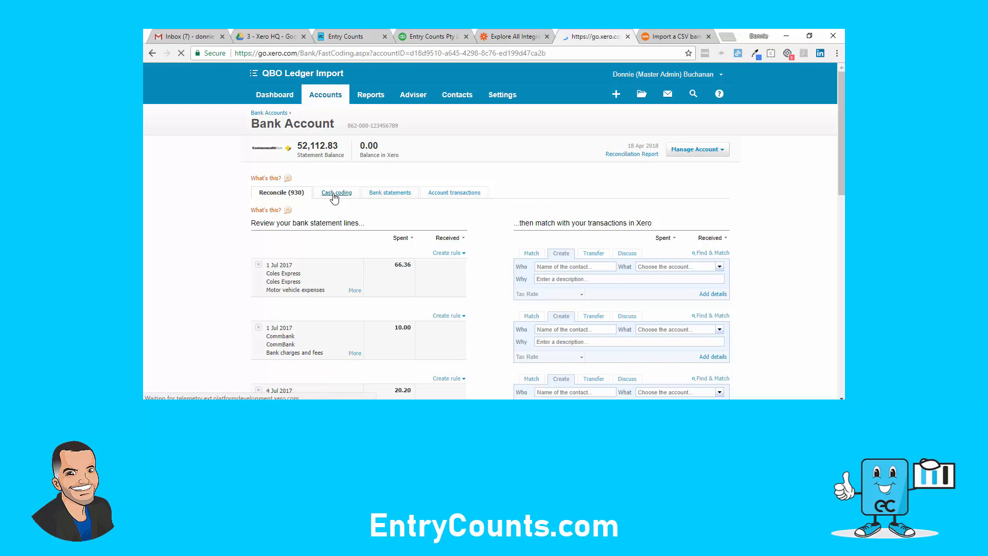
- Tick the 11 Jul, 9 Aug, 9 Sep and 10 Oct 2017 Buffer lines and search accounts for 'advert'
left_click(336, 192)
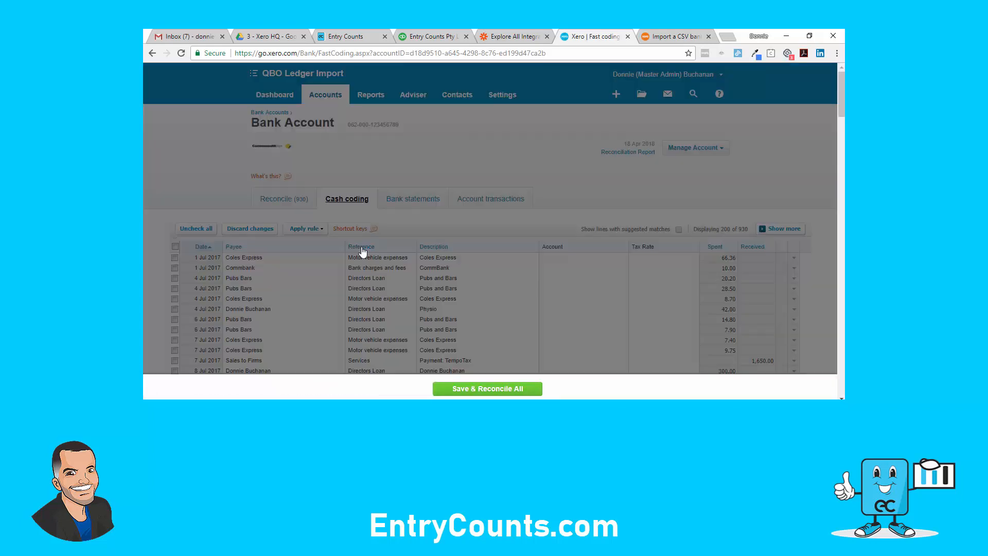
left_click(361, 247)
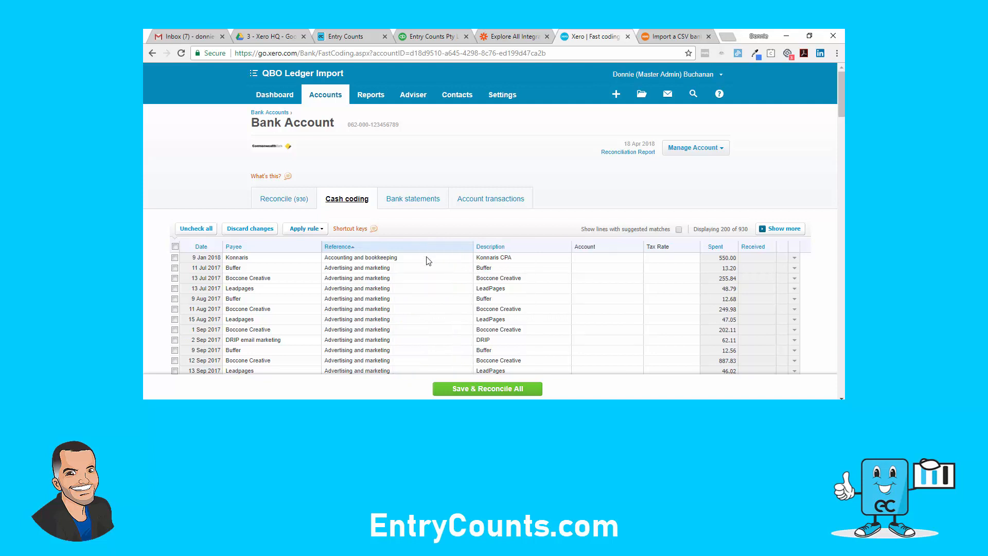
scroll("down", 3)
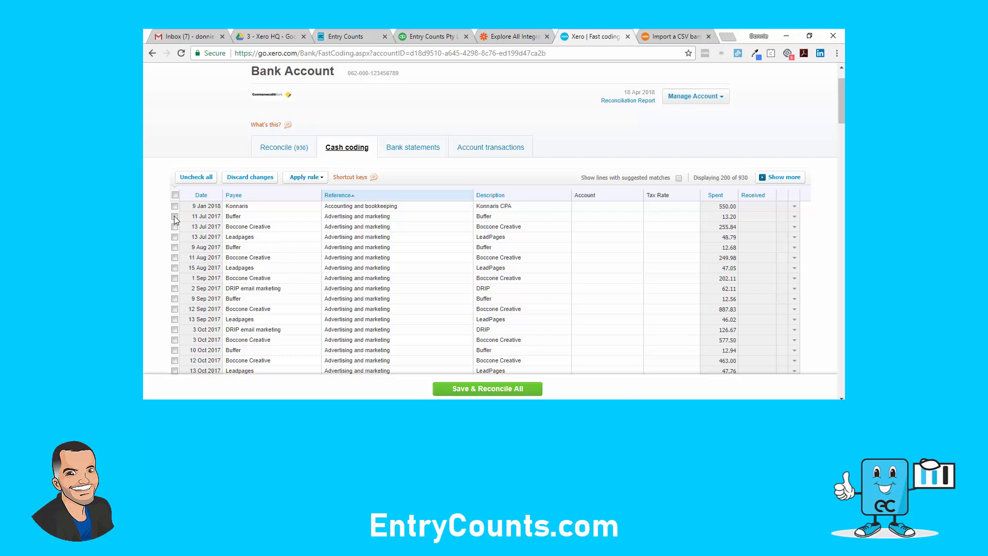
left_click(175, 216)
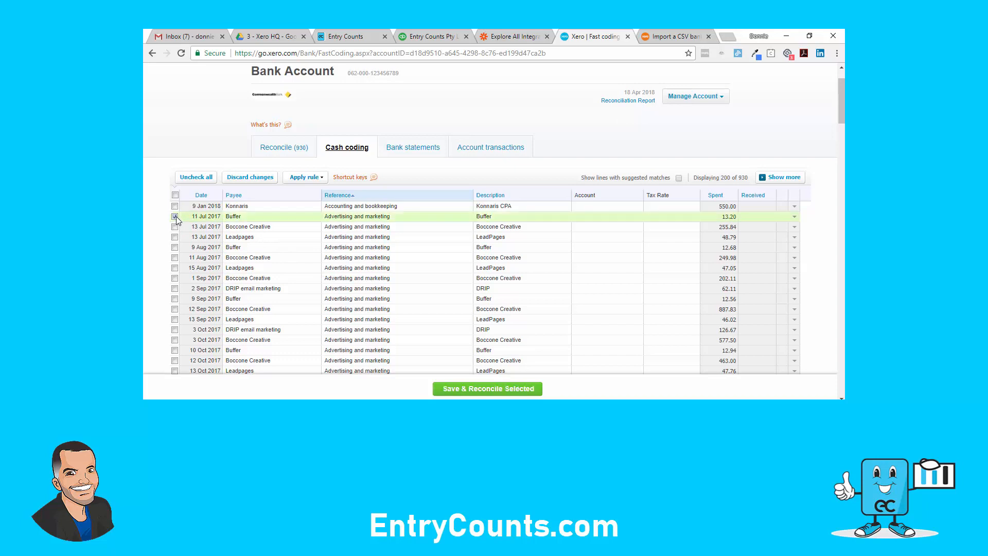
left_click(174, 247)
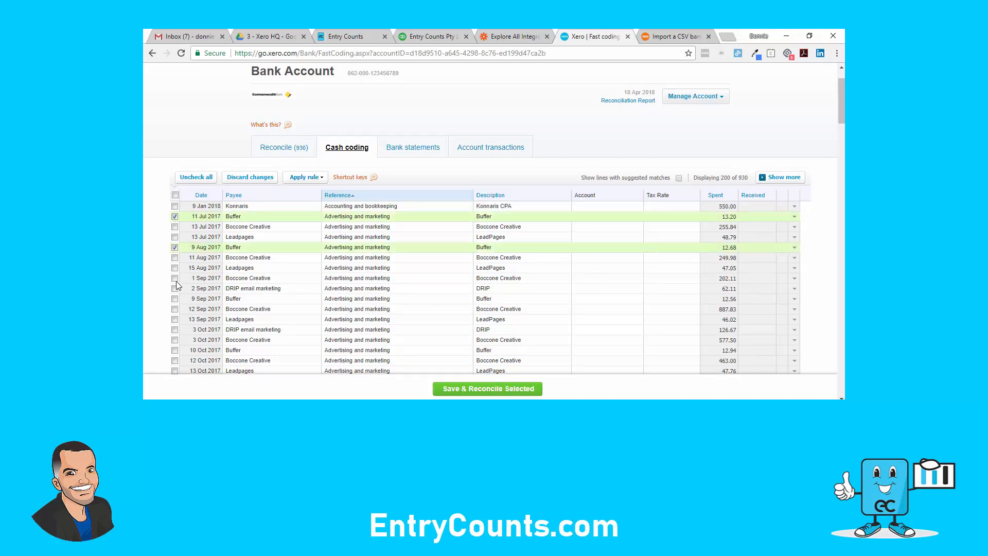
left_click(175, 298)
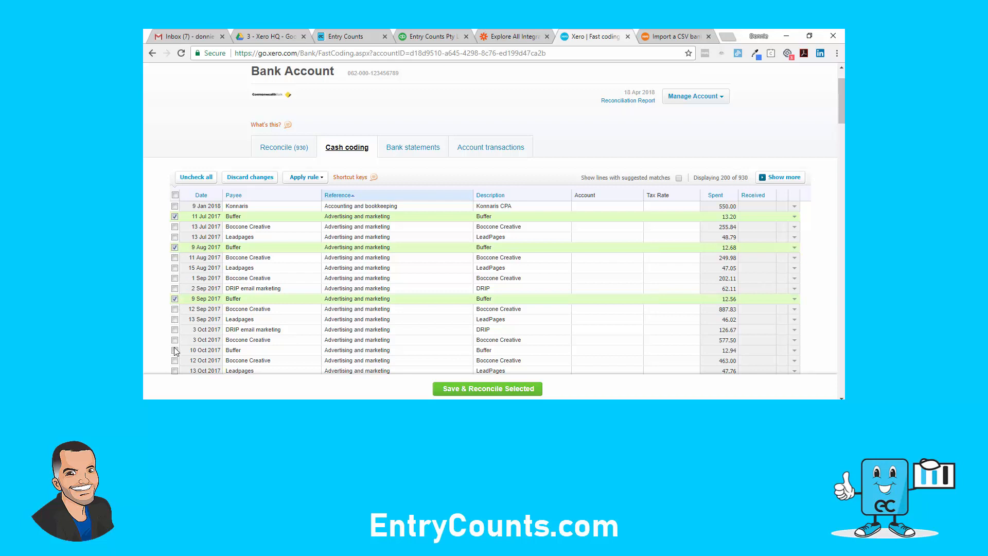
left_click(175, 350)
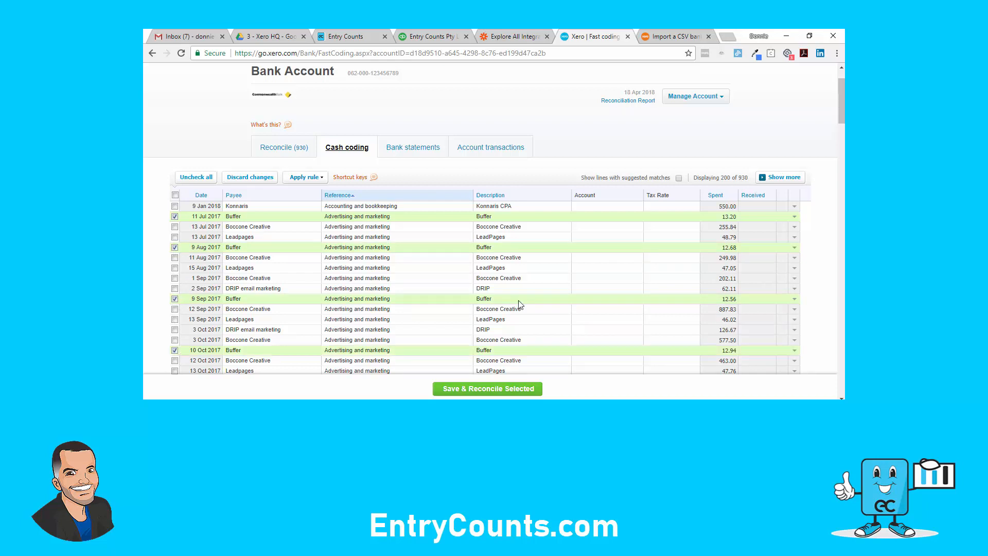
left_click(605, 217)
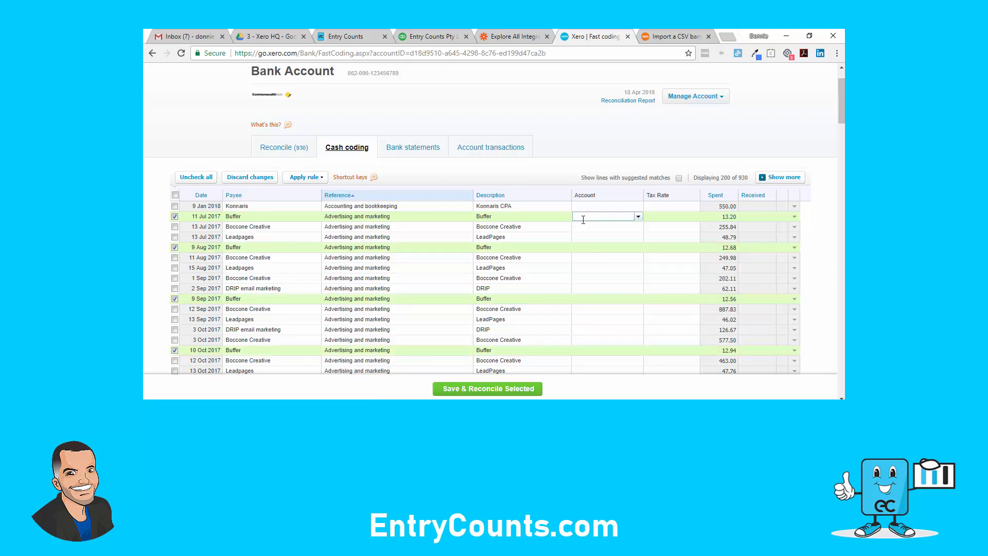
type("advertising & Pro...")
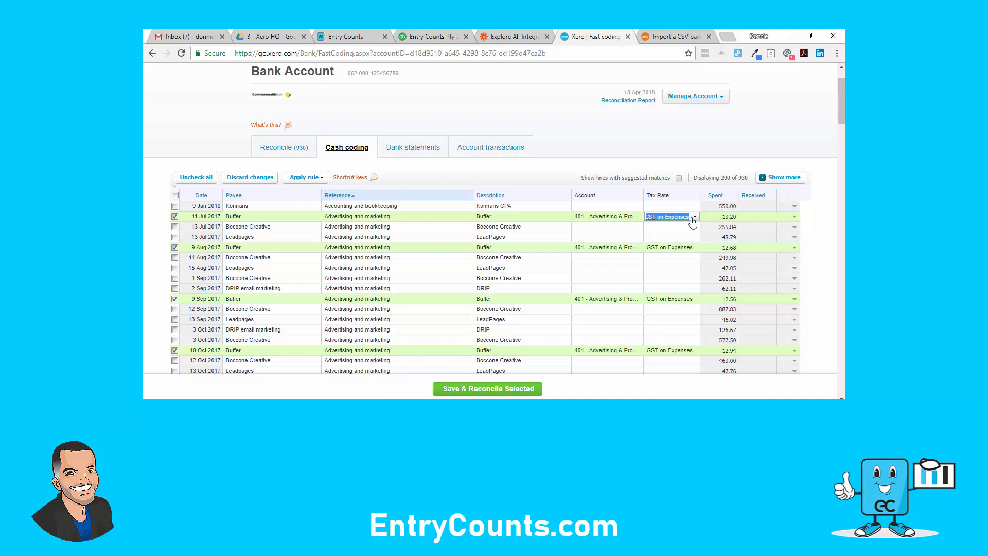
mouse_move(693, 222)
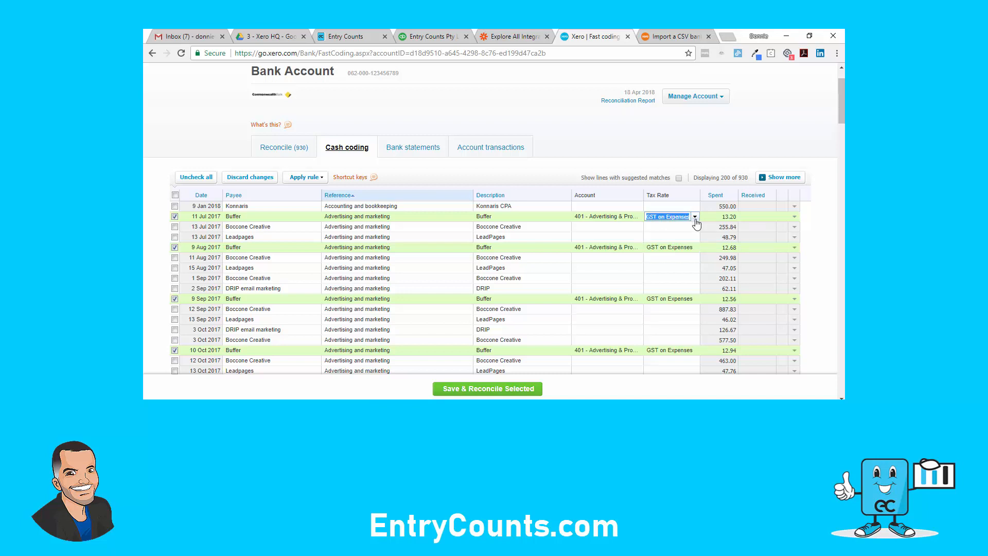
scroll("down", 3)
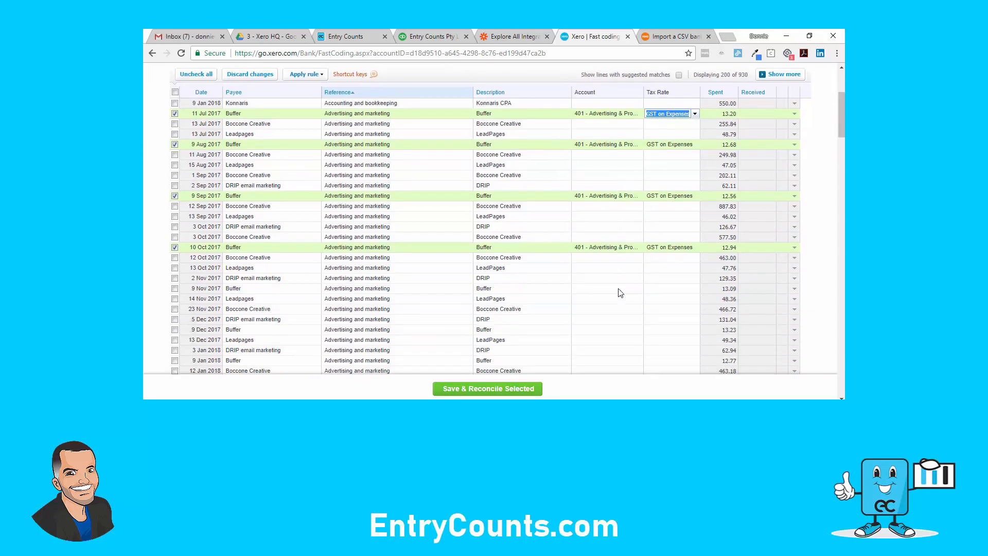
scroll("down", 3)
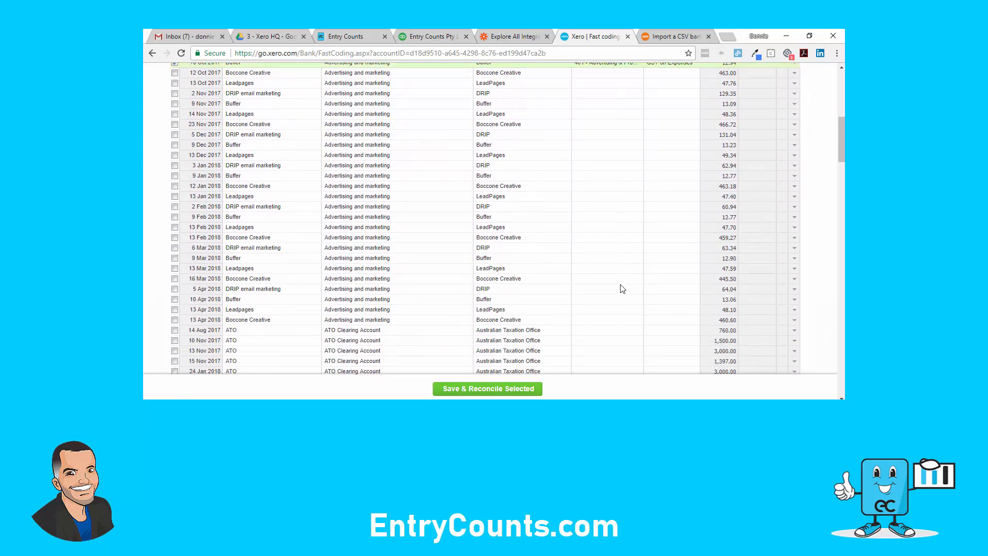
scroll("down", 3)
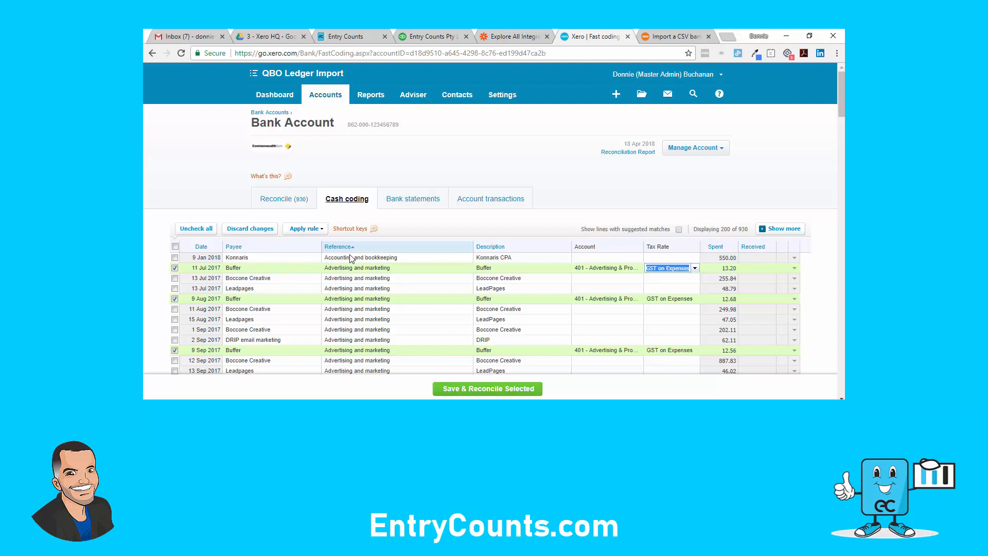
mouse_move(337, 252)
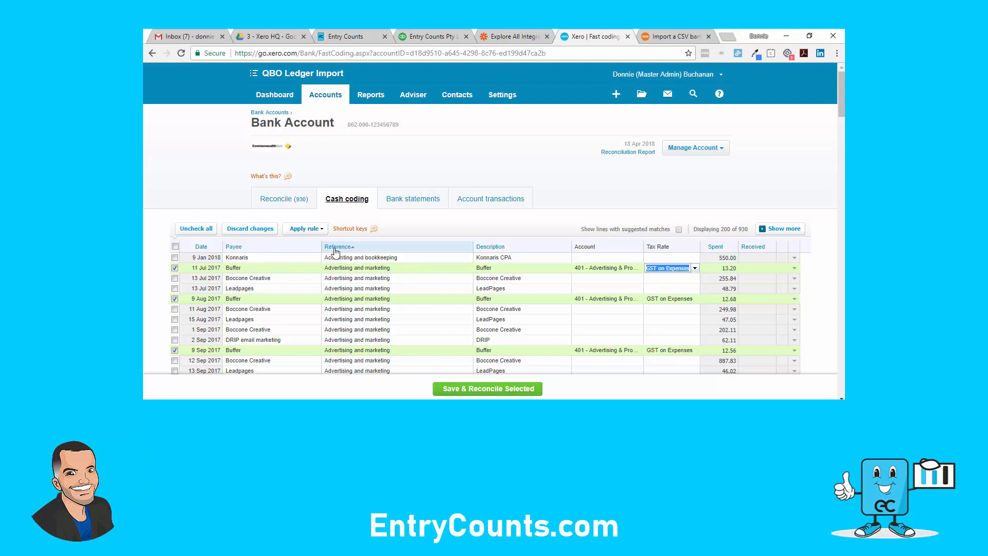
mouse_move(339, 254)
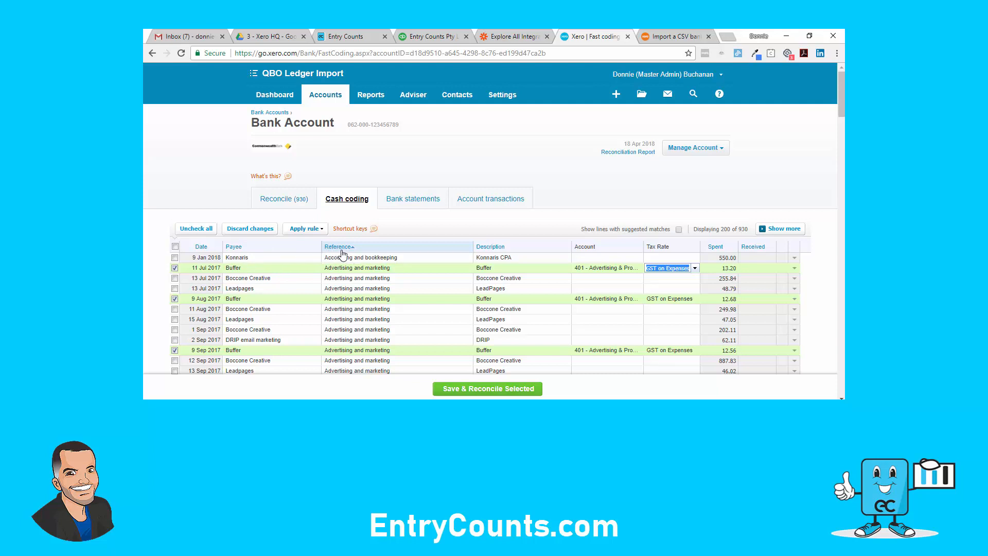
mouse_move(368, 290)
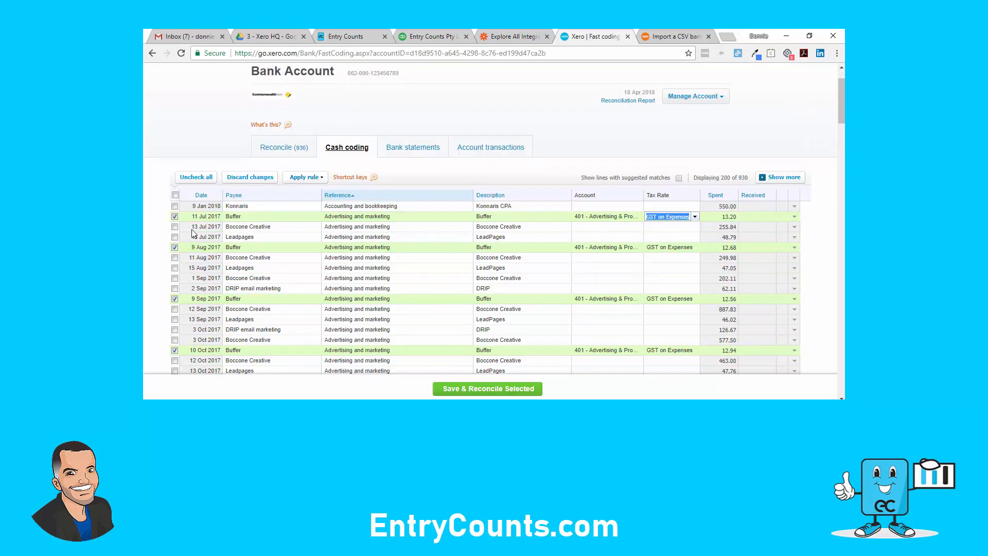
- Search '401' and assign 401 - Advertising & Promotion to the 13 Jul Boccone Creative row
left_click(607, 227)
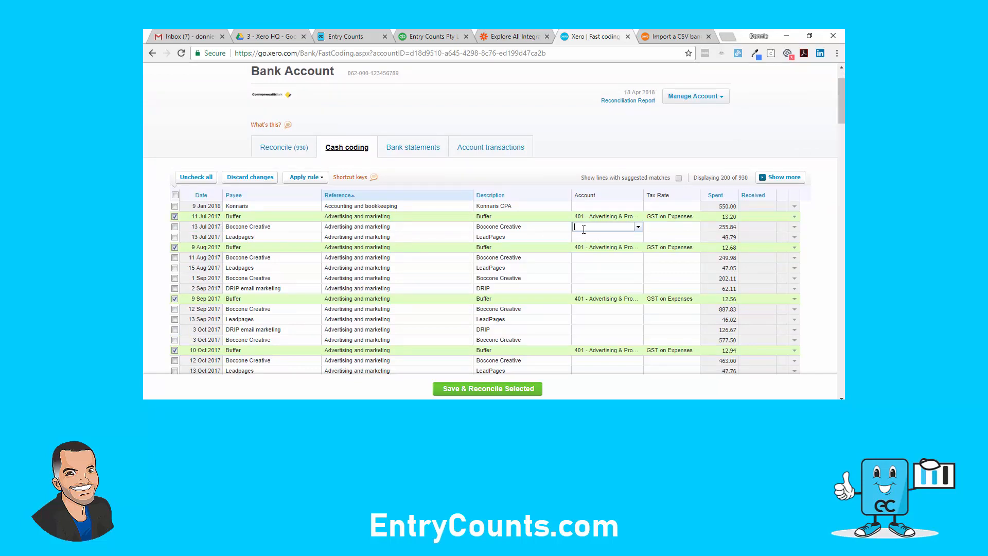
type("401")
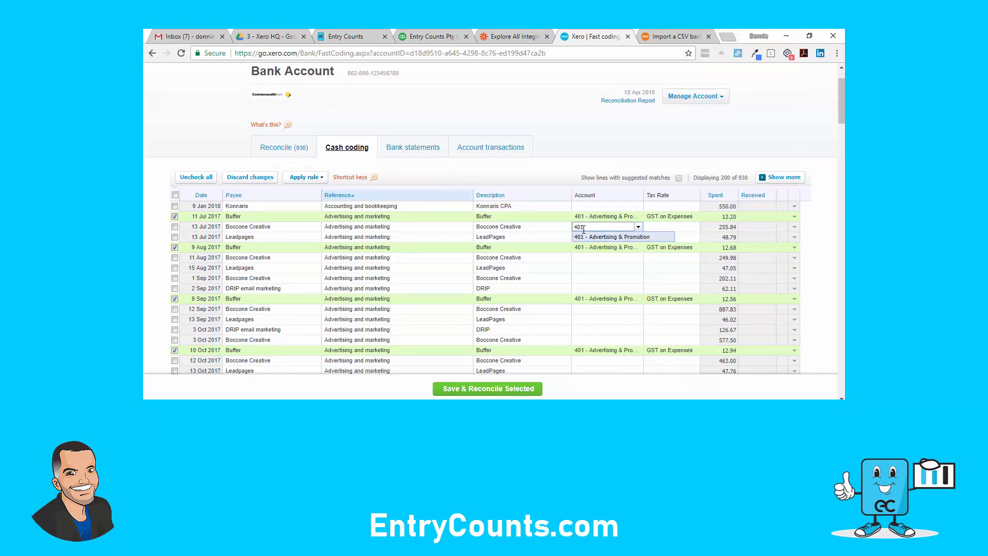
left_click(611, 236)
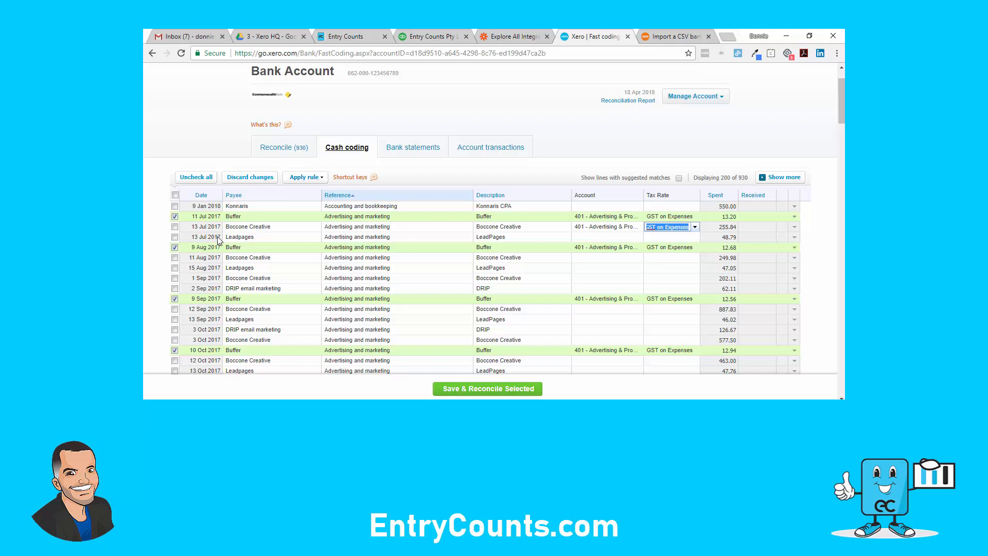
left_click(175, 226)
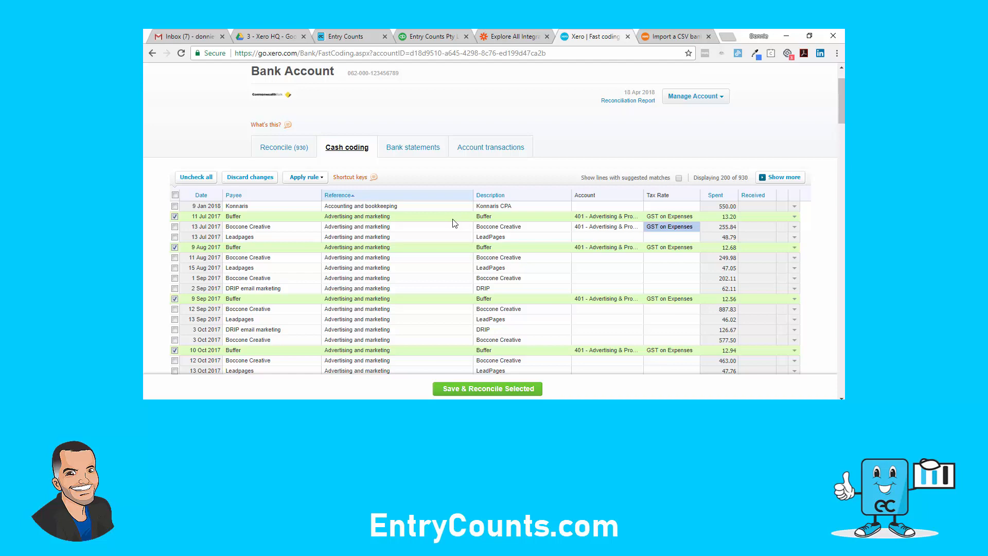
mouse_move(429, 218)
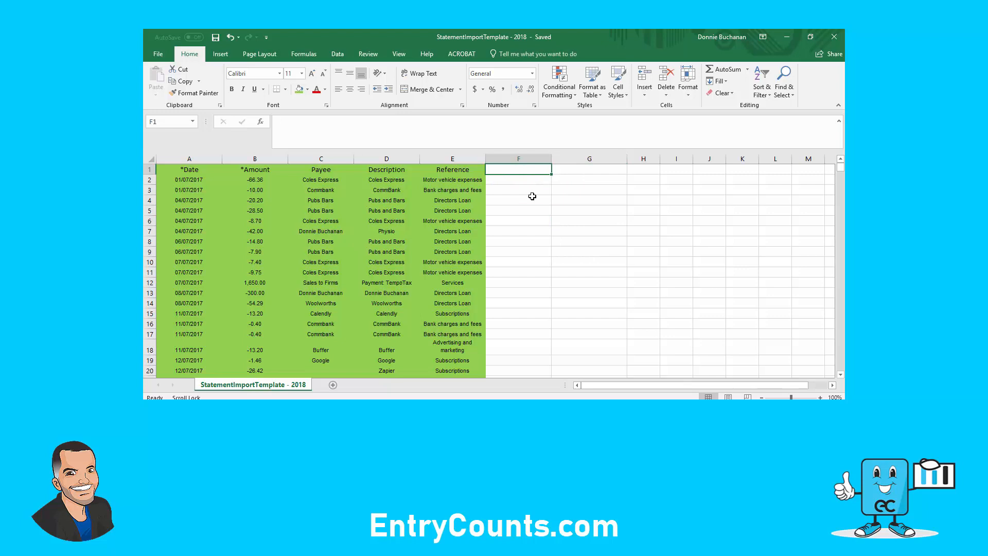
mouse_move(537, 240)
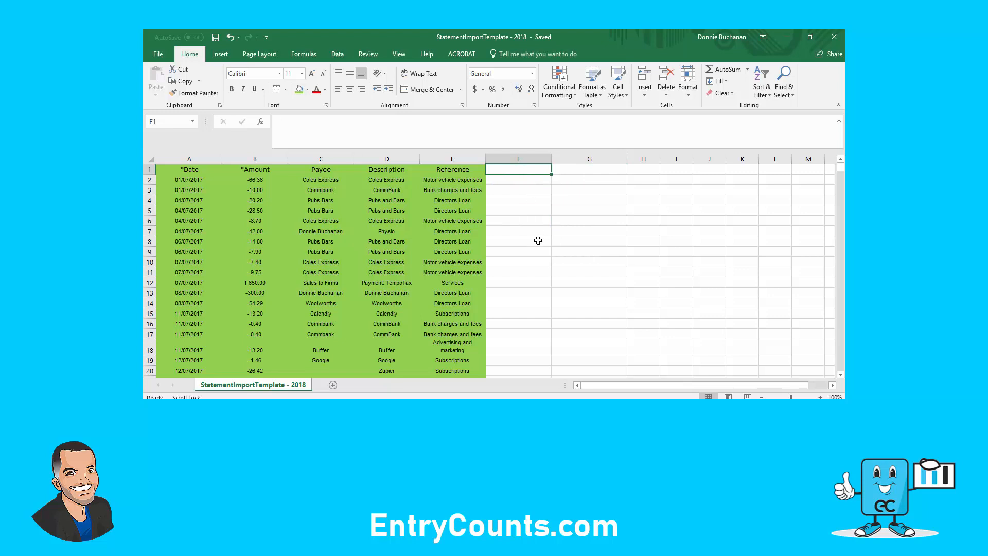
- Enter 'Tax Type' in F1 and 'Account' in G1, then open the Reference filter
type("Tax Type")
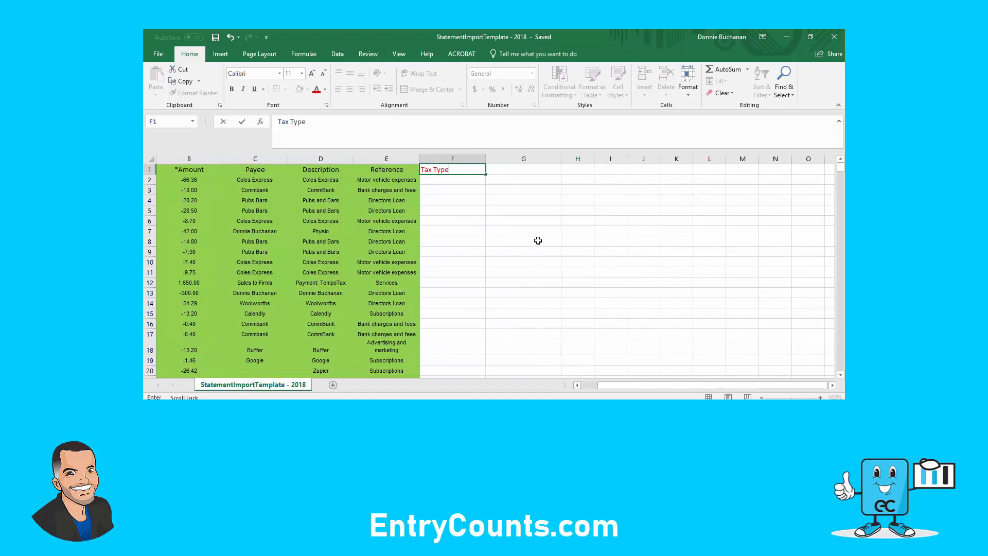
left_click(523, 170)
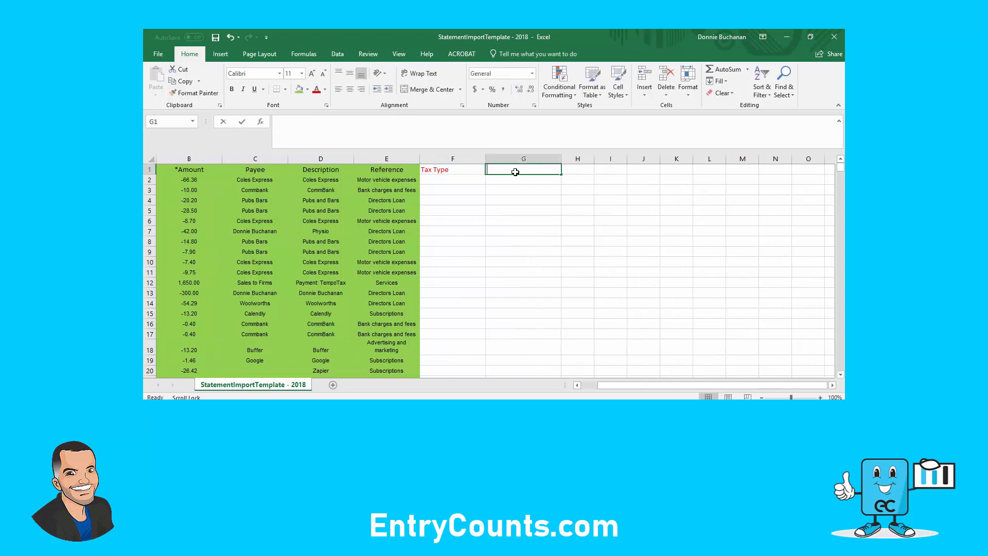
type("Account")
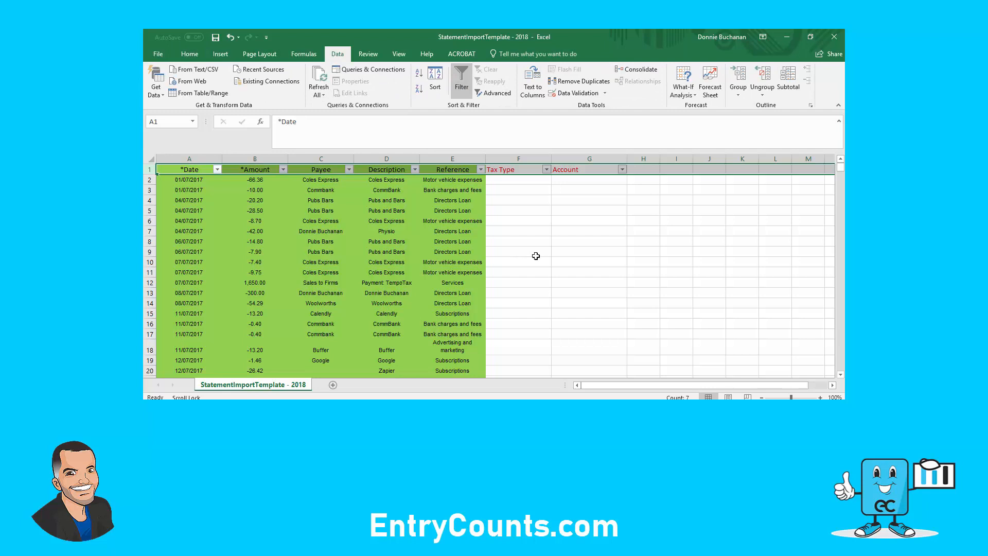
left_click(481, 169)
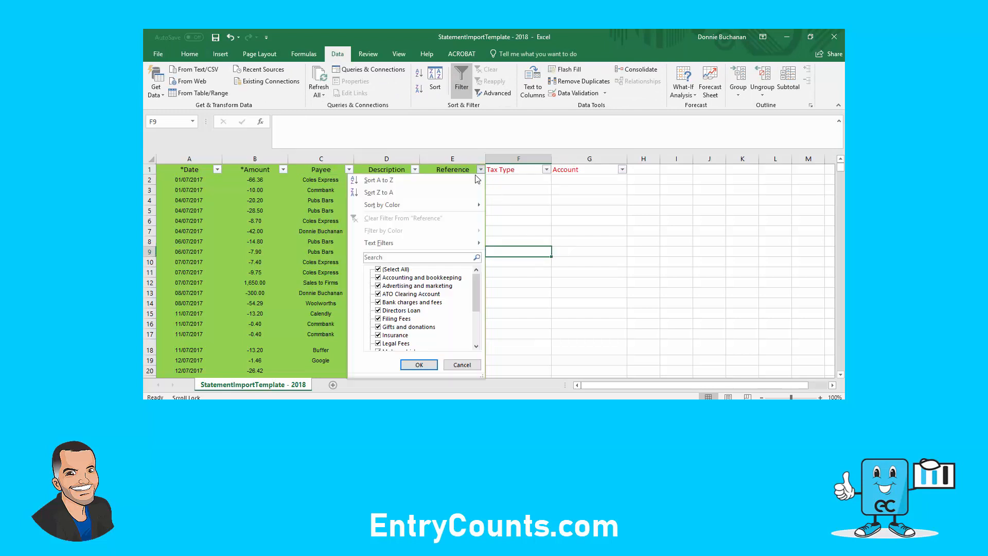
- Sort rows A to Z by Reference and enter GST On Expenses in the Tax Type column
left_click(418, 365)
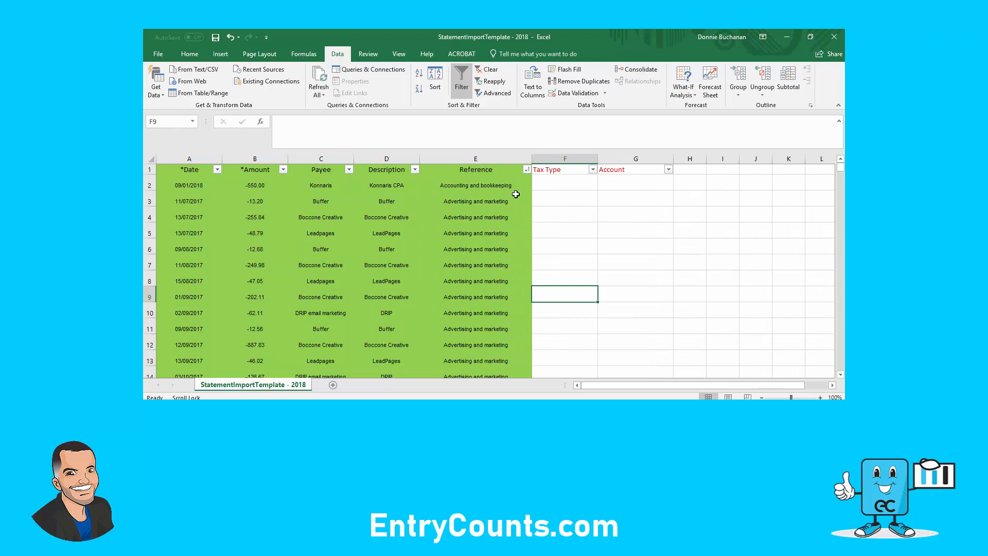
left_click(564, 201)
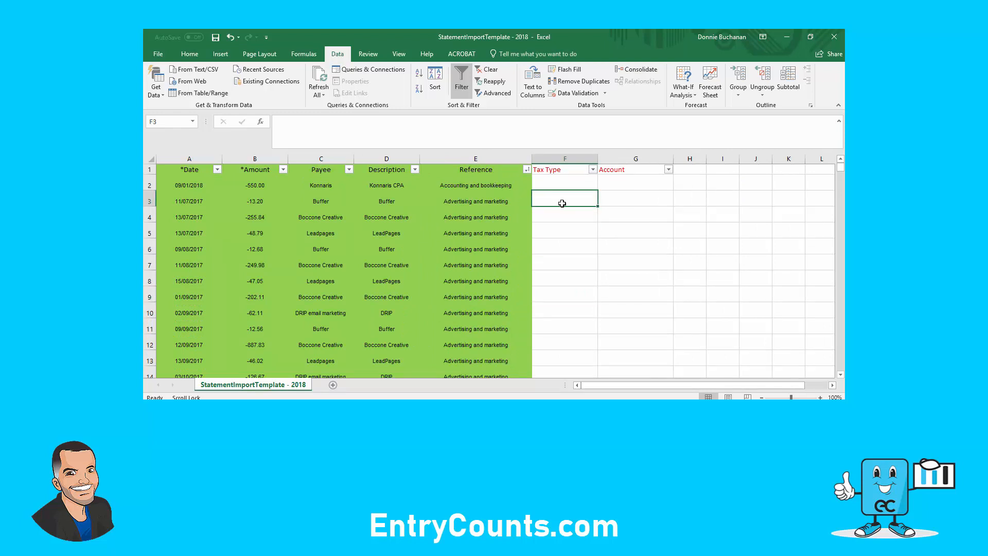
type("GST ON")
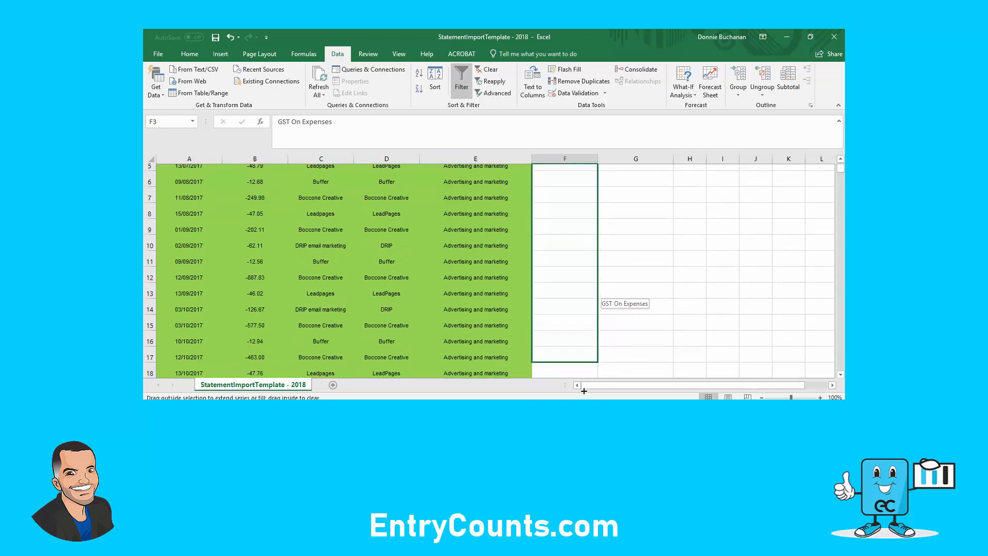
scroll("down", 3)
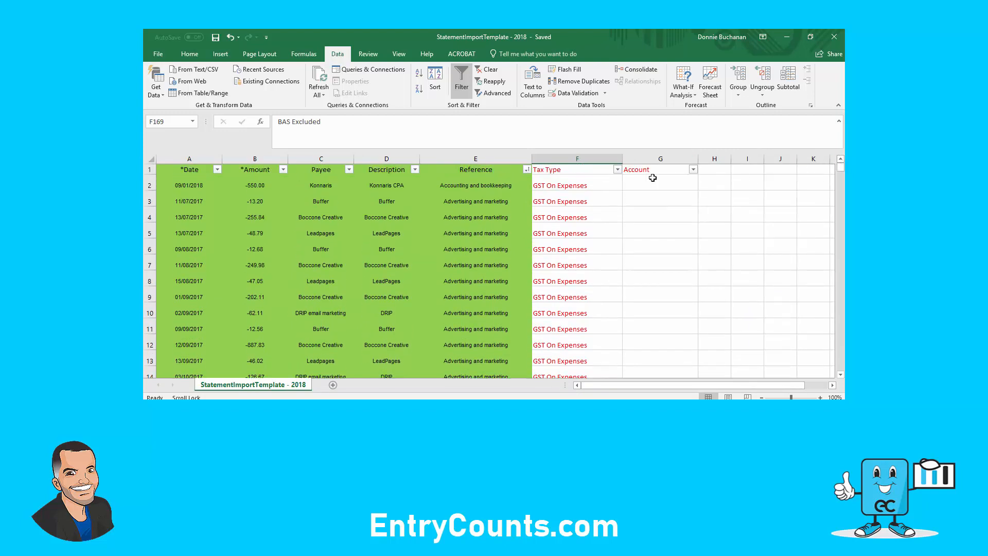
left_click(188, 53)
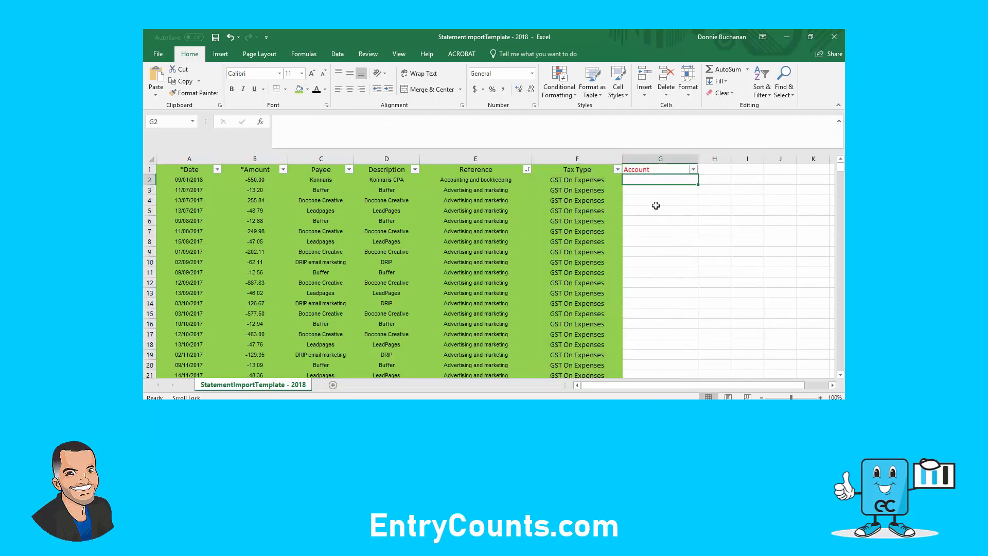
mouse_move(662, 219)
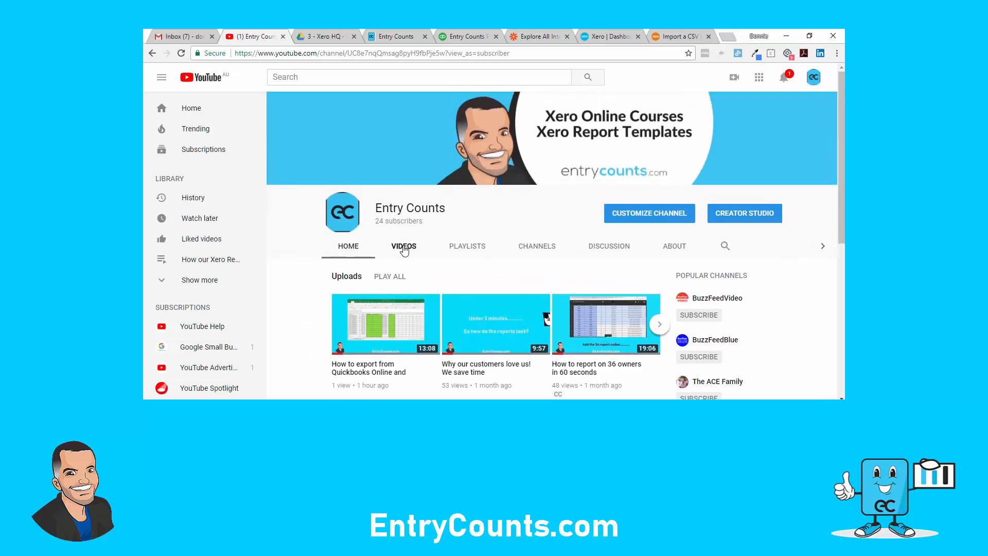
- Open 'Importing Efficiency In Xero Ledgers' from the channel's Videos page and play it
left_click(404, 246)
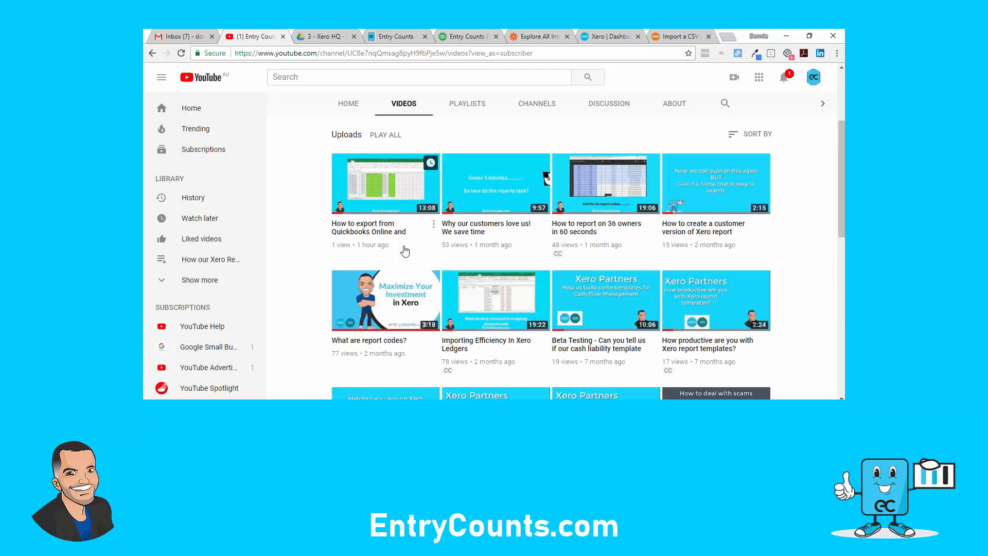
mouse_move(451, 299)
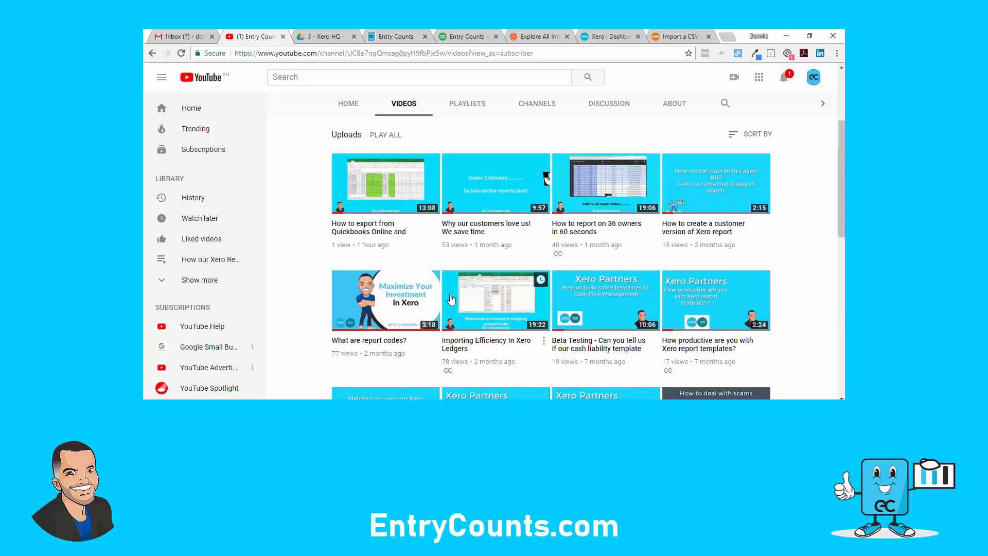
mouse_move(493, 318)
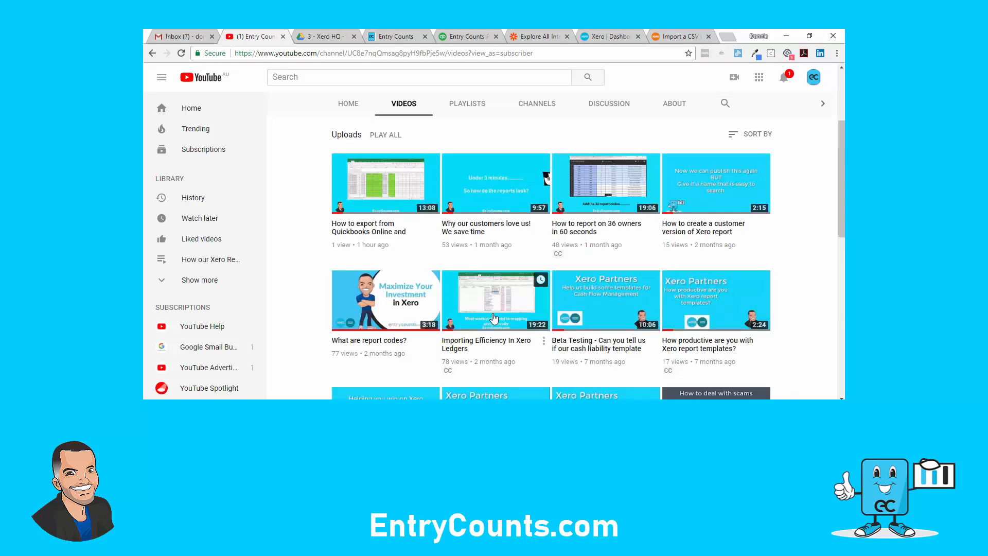
mouse_move(516, 303)
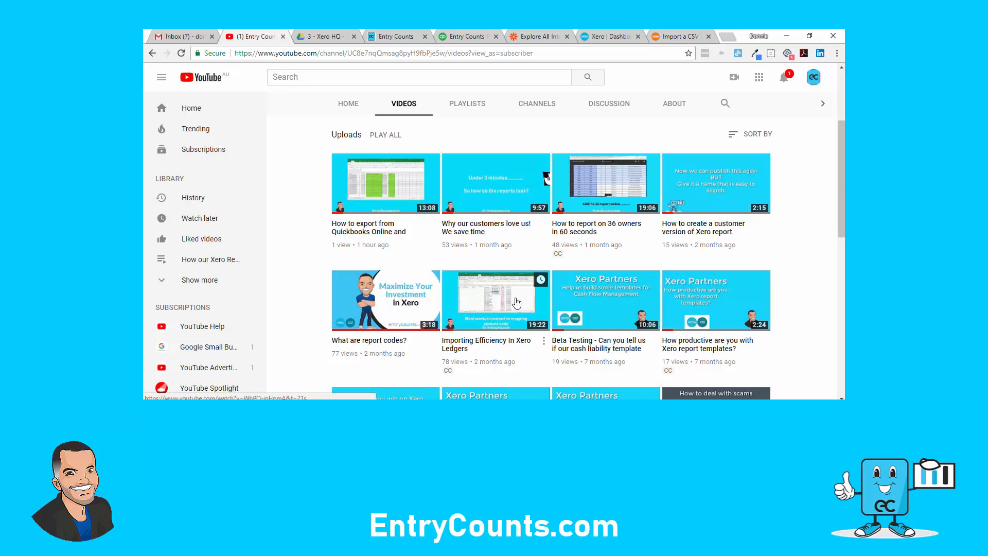
left_click(495, 300)
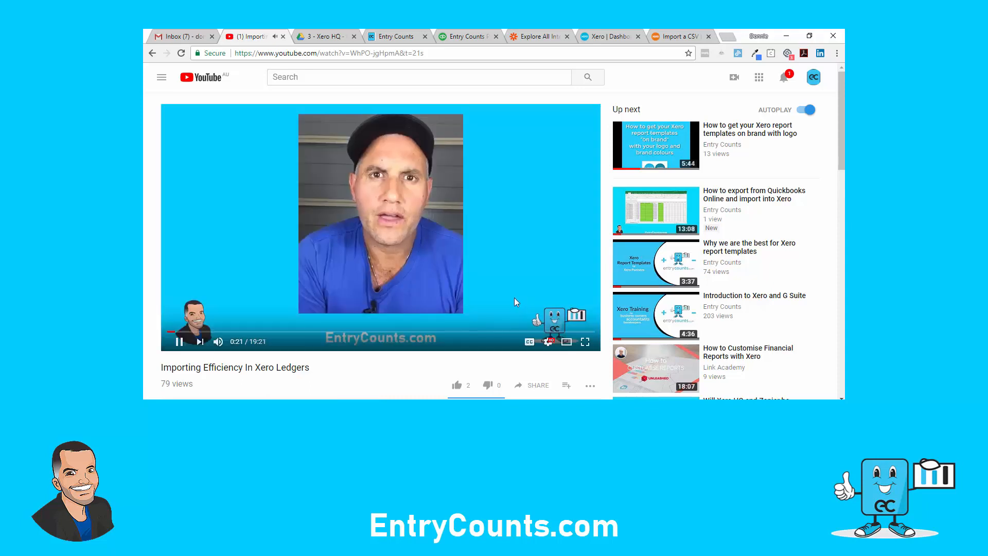
mouse_move(389, 333)
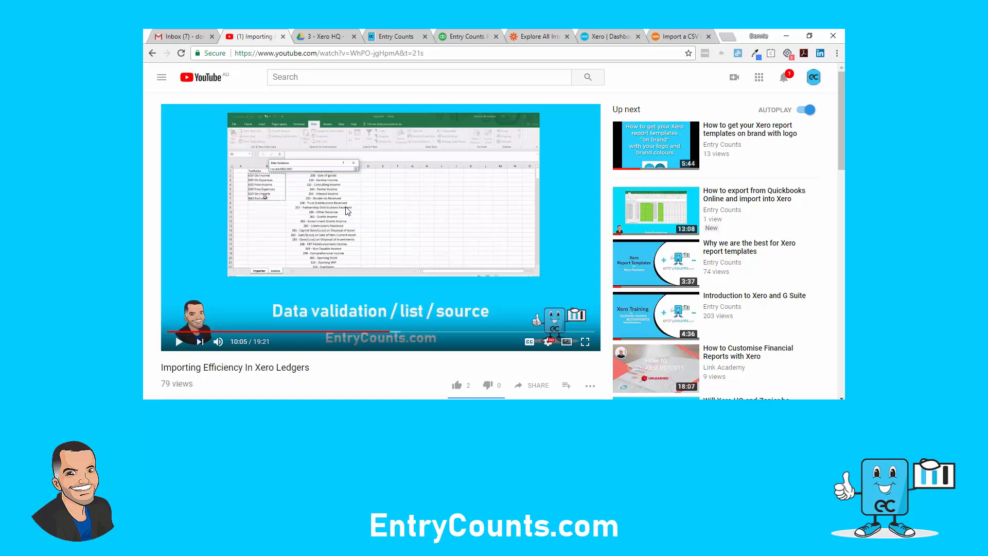
mouse_move(371, 220)
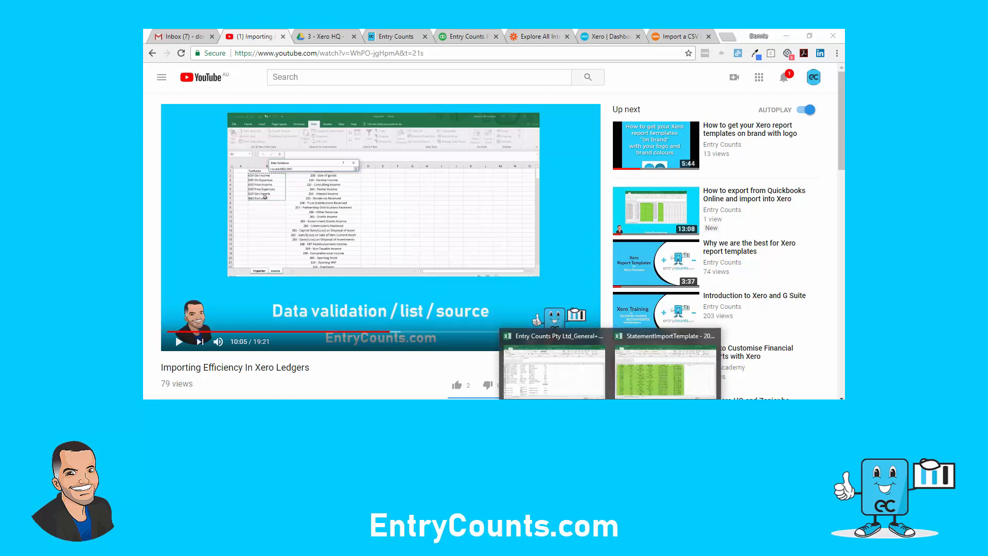
left_click(665, 369)
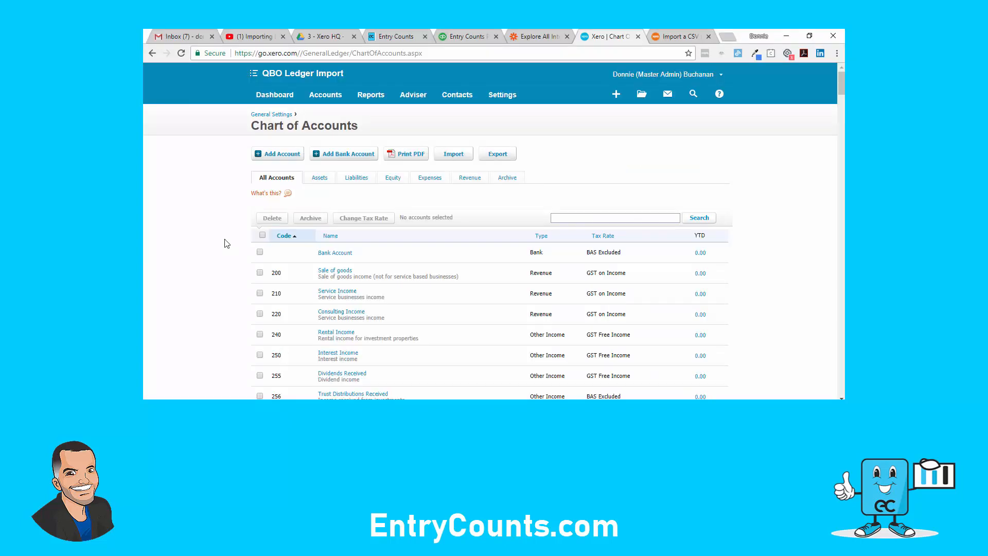
- Scroll Xero's Chart of Accounts down to the 400s expense codes
scroll("down", 3)
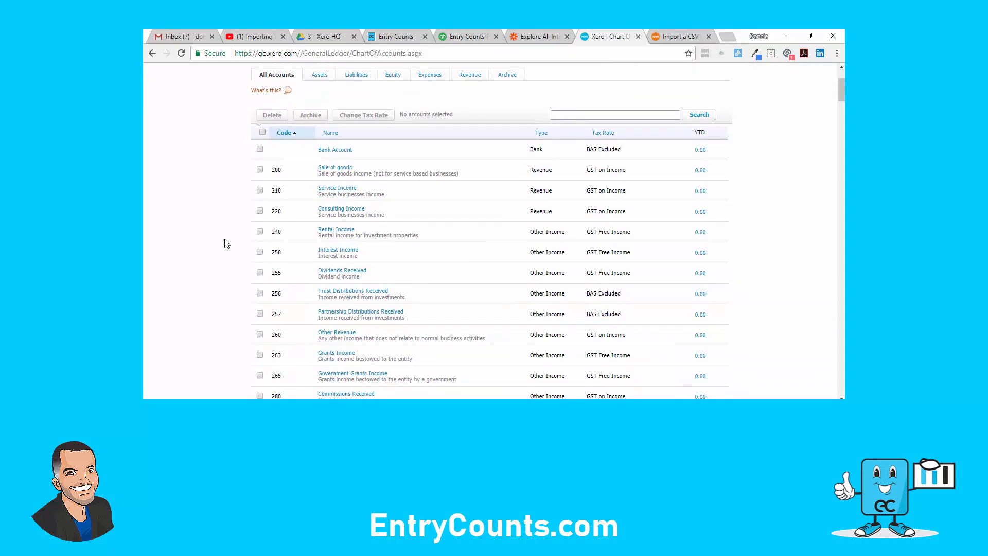
mouse_move(281, 190)
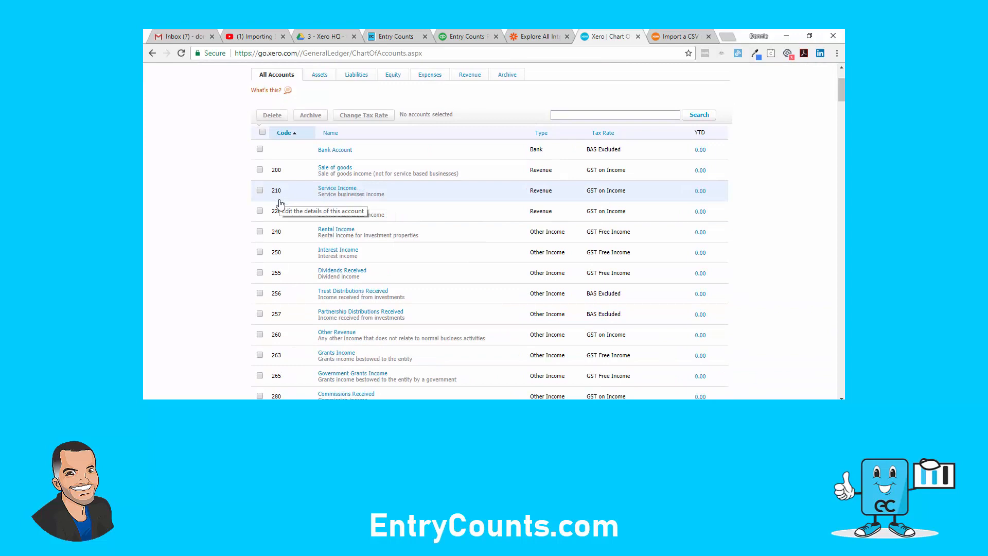
scroll("down", 3)
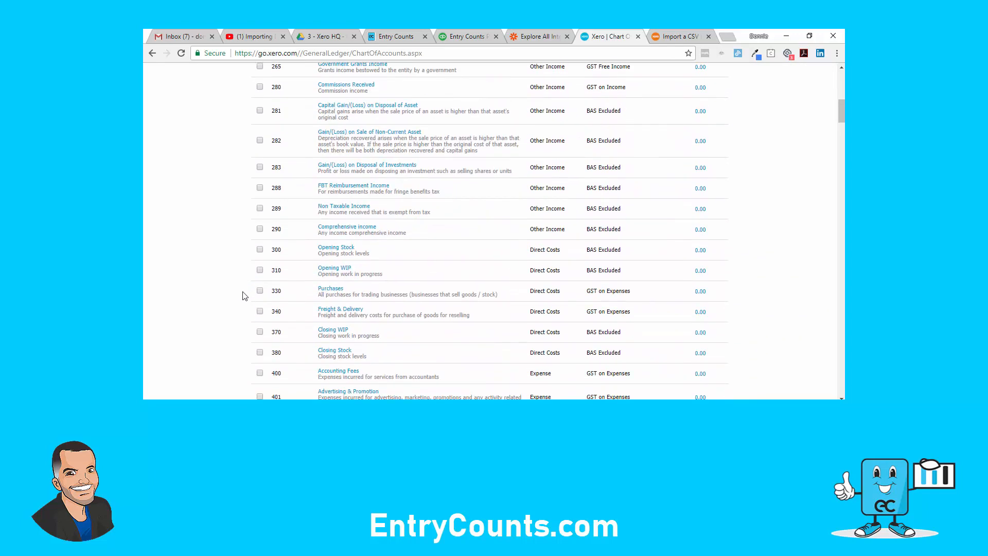
scroll("down", 3)
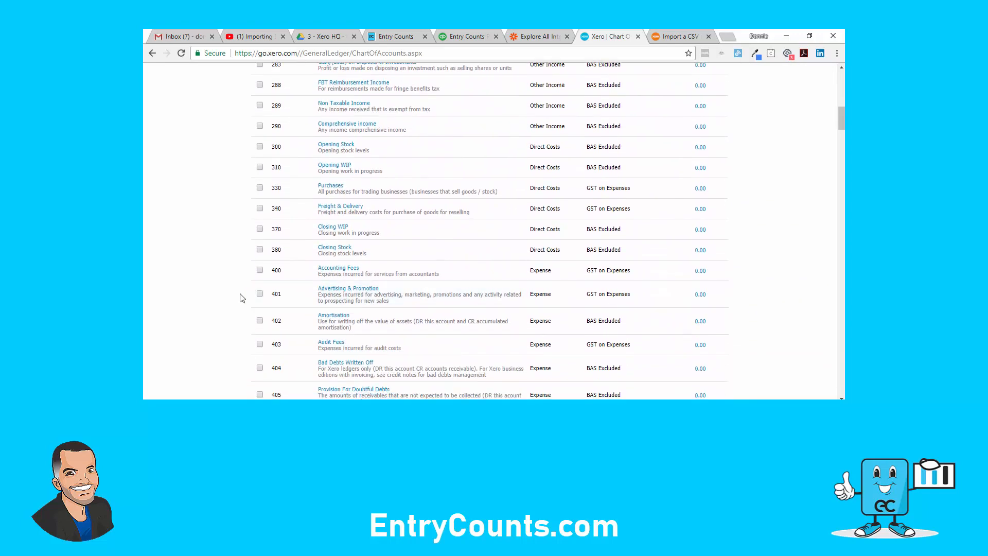
scroll("down", 3)
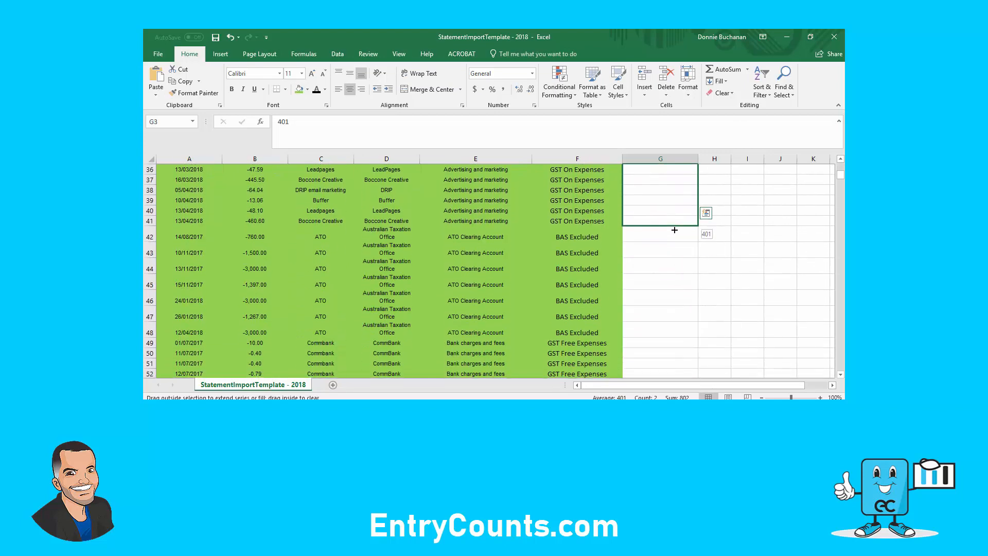
- Fill column G with codes 400 and 401 and copy column F's formatting onto it
type("820")
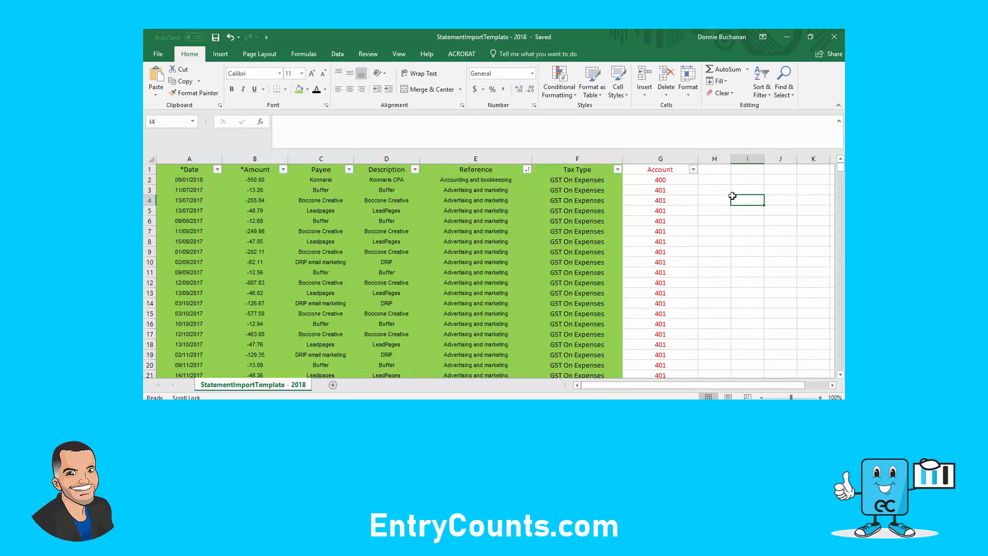
left_click(660, 158)
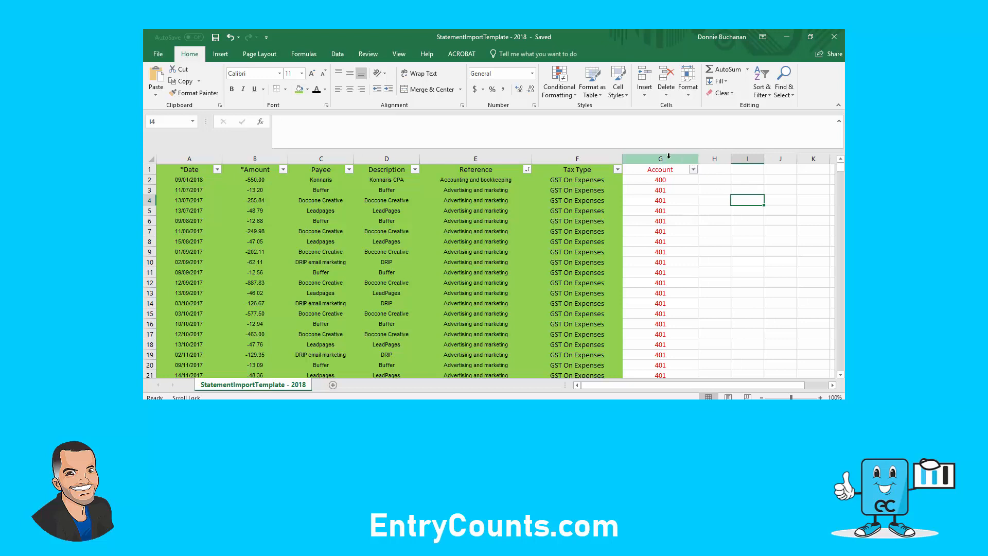
left_click(660, 158)
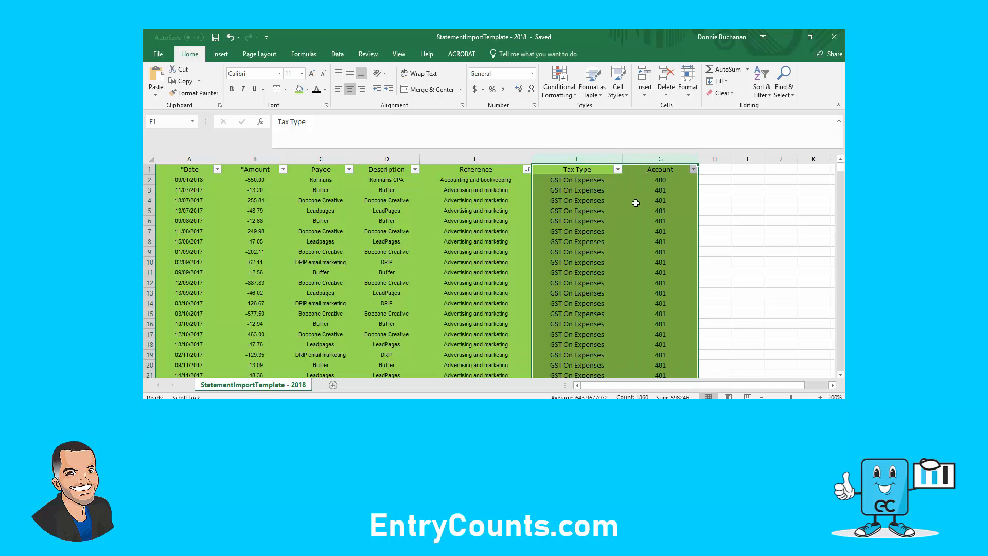
mouse_move(740, 216)
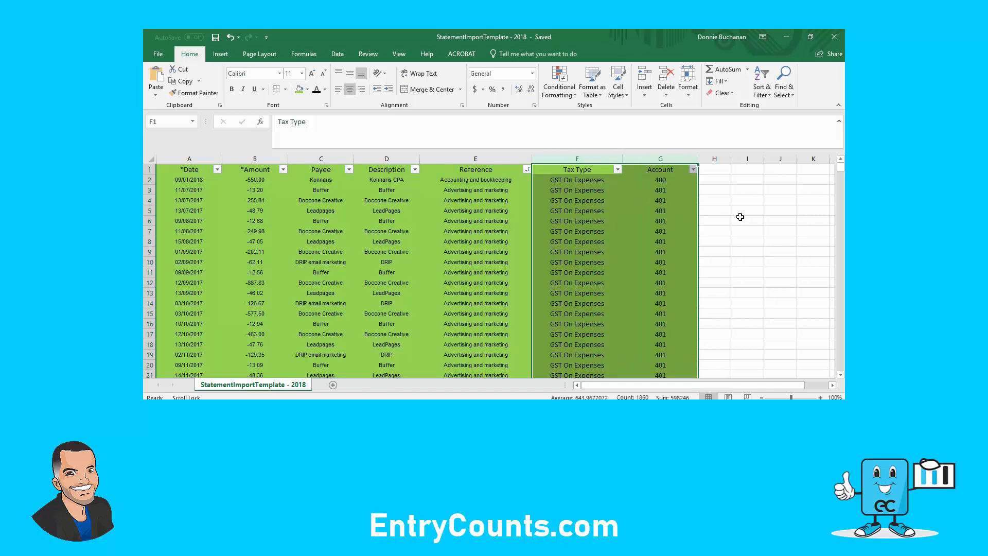
left_click(746, 221)
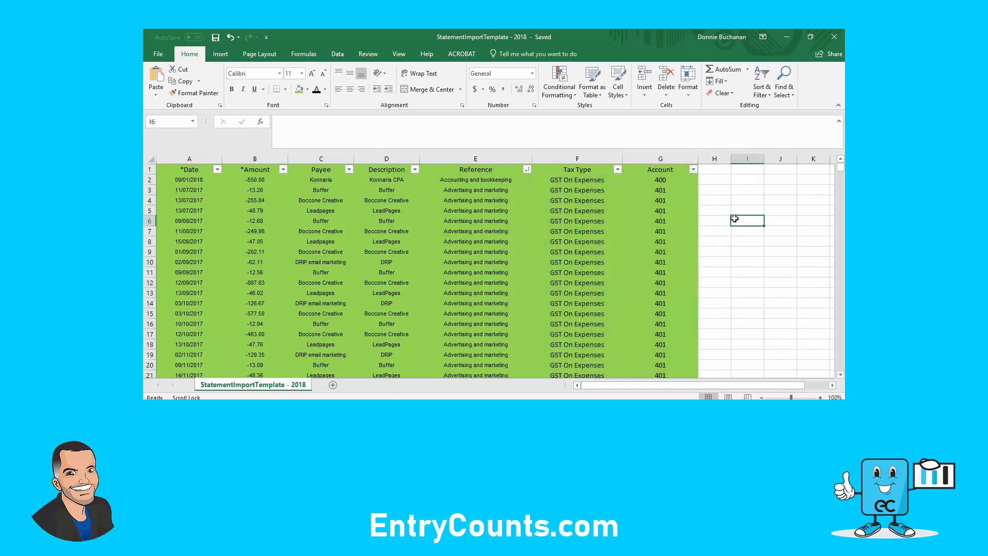
mouse_move(729, 219)
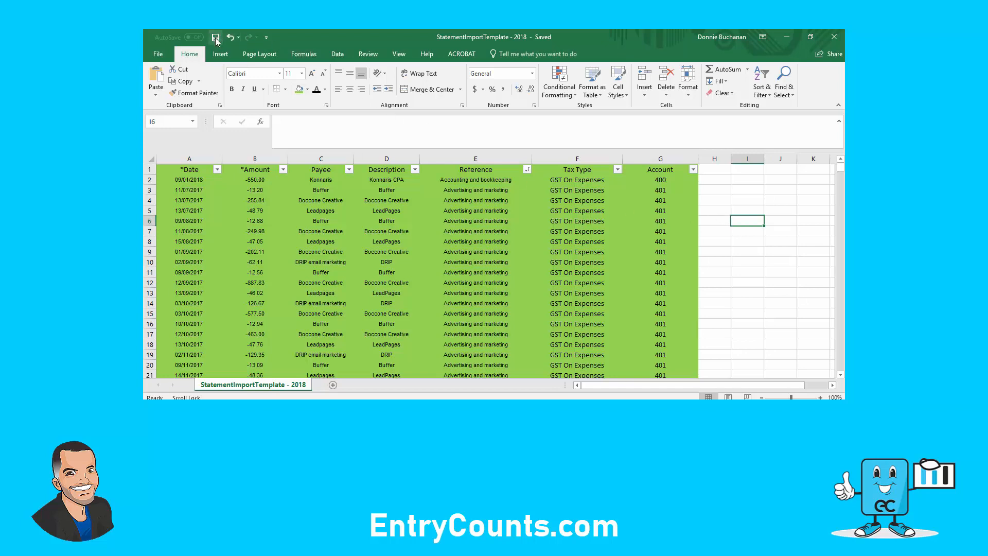
- Save the workbook, then import the CSV into Bank Account 1 as 929 reconciled statement lines
left_click(215, 37)
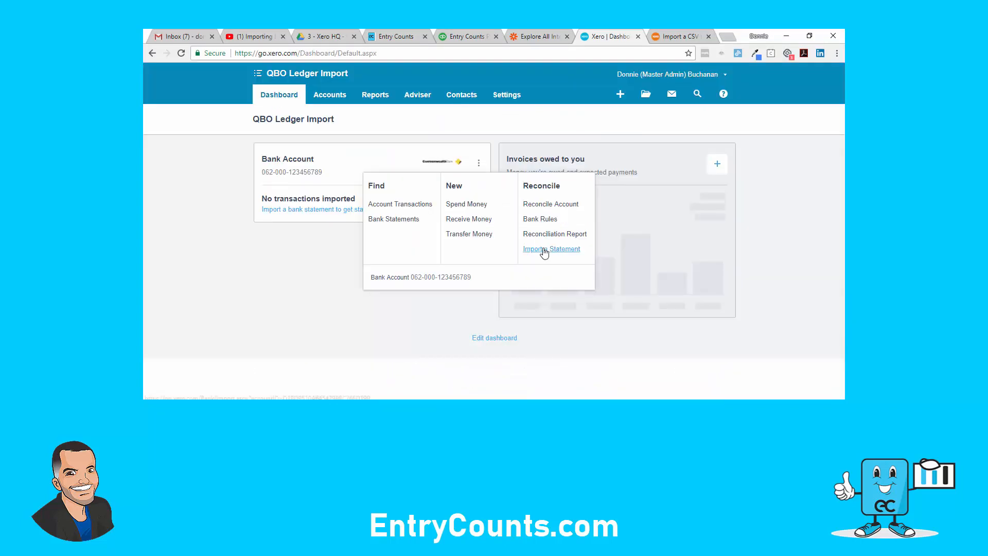
left_click(551, 249)
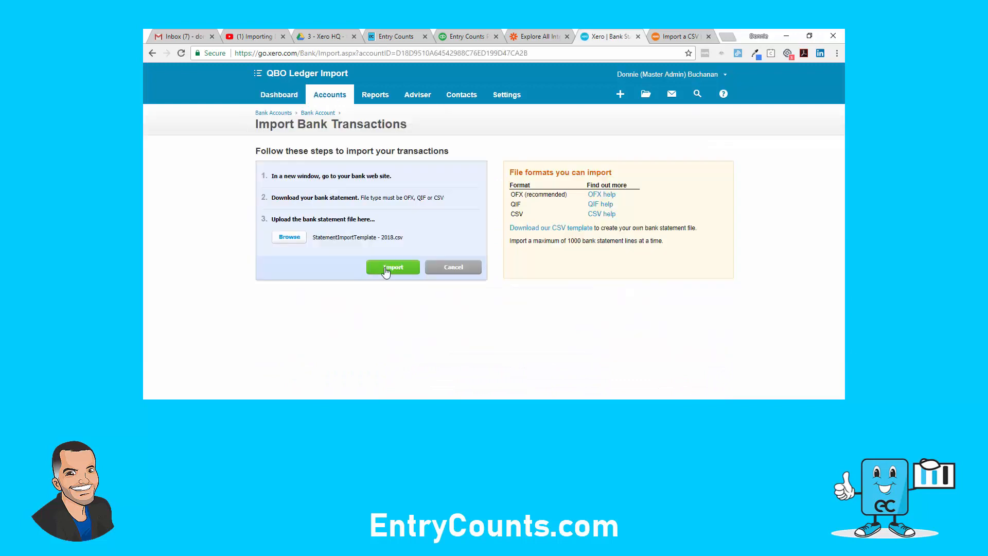
left_click(393, 267)
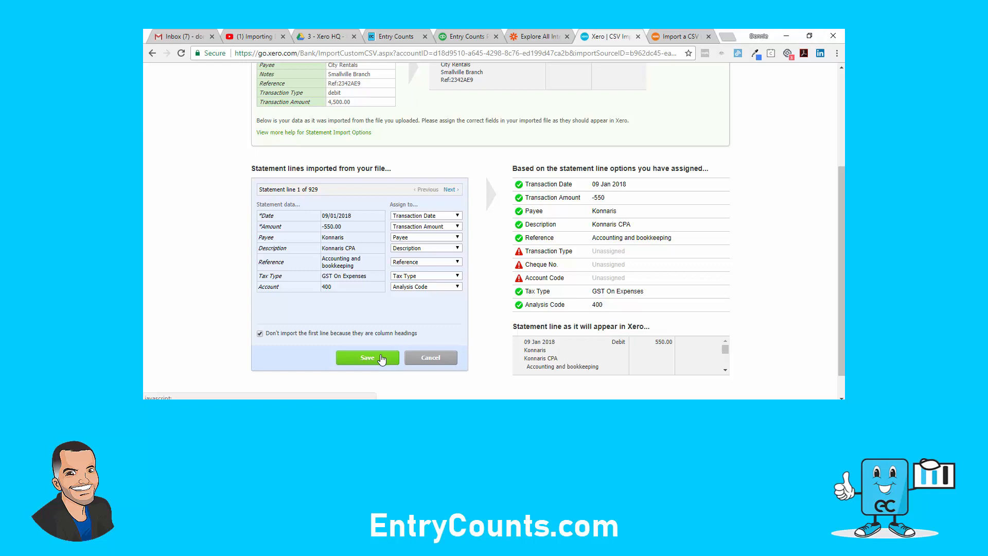
left_click(367, 357)
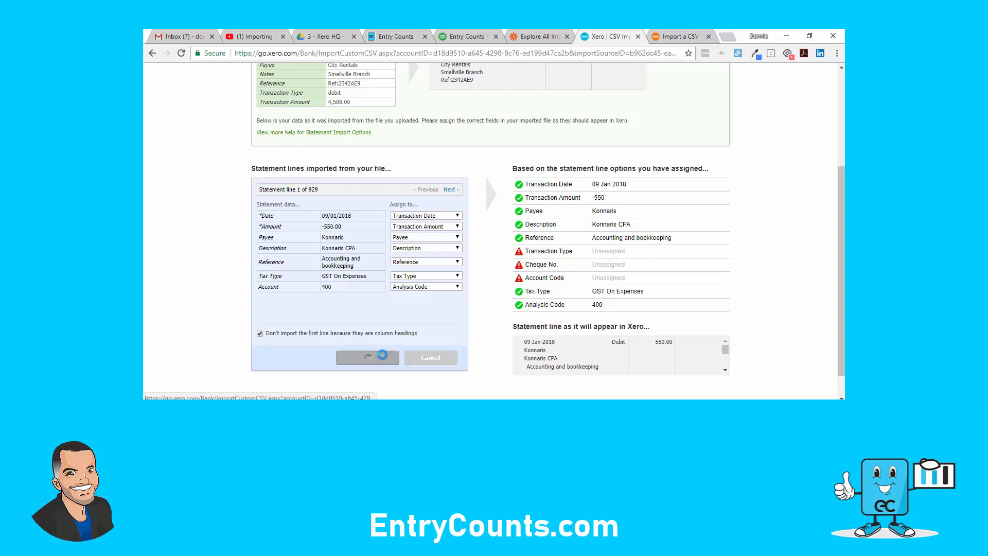
left_click(367, 358)
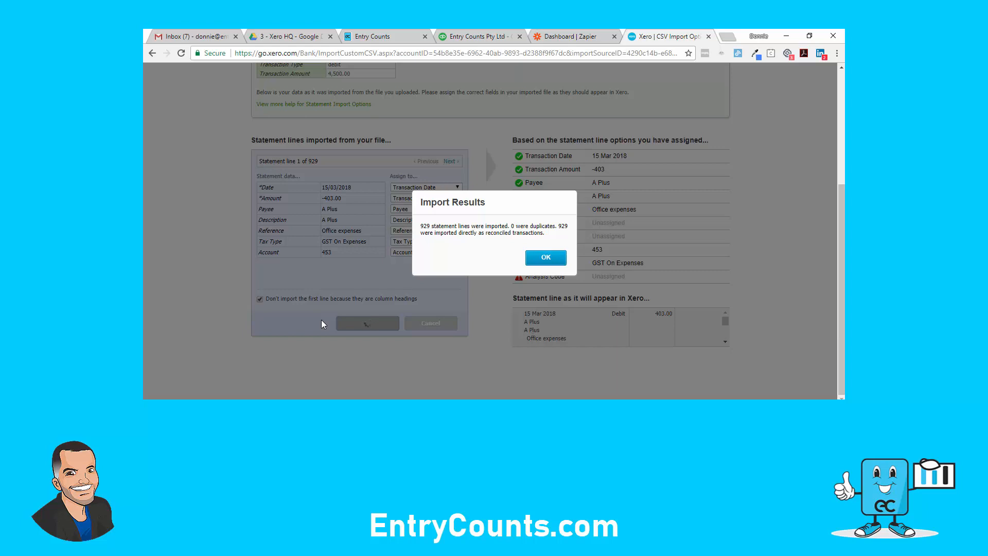
mouse_move(528, 276)
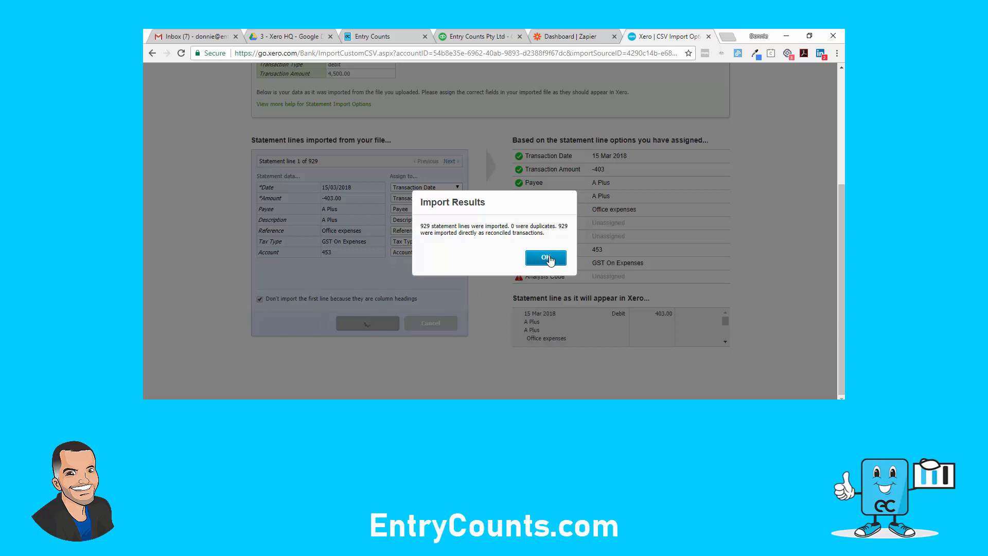
left_click(545, 258)
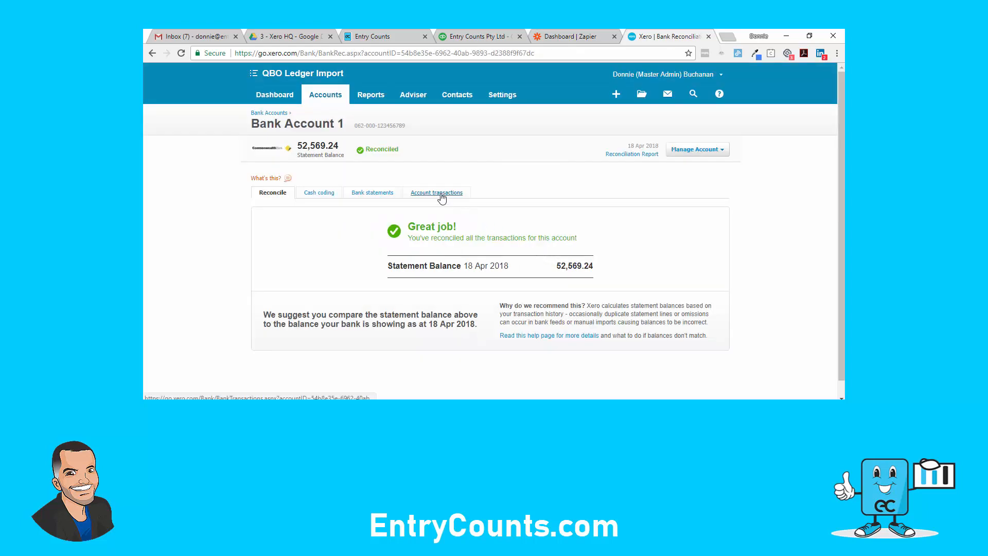
- Scroll Bank Account 1's Account transactions list to confirm the April 2018 lines are Reconciled
left_click(436, 192)
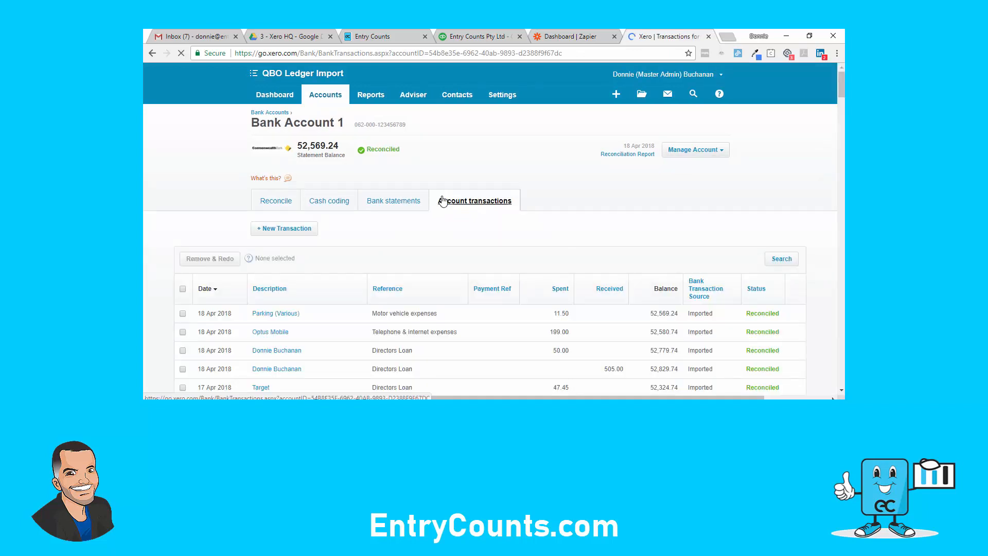
left_click(475, 200)
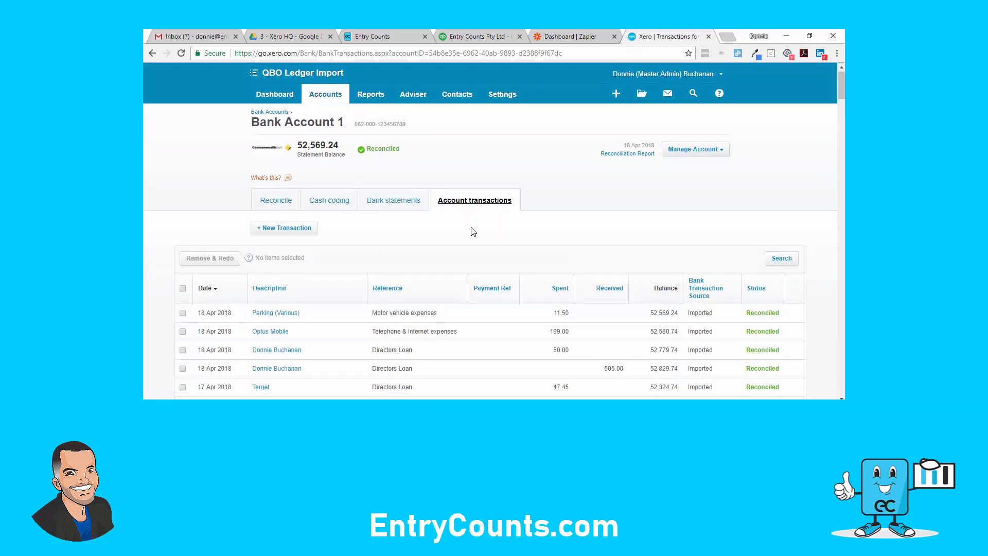
scroll("down", 3)
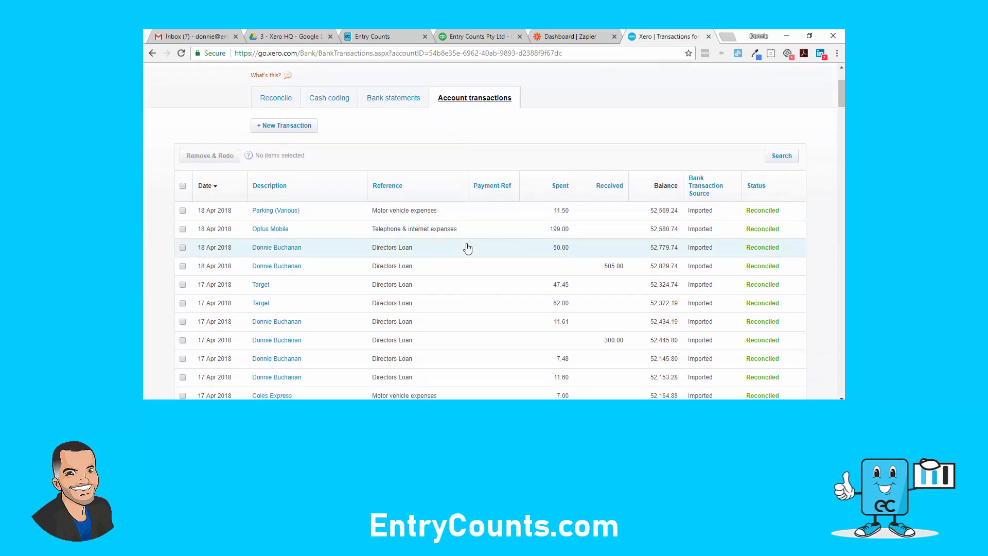
scroll("down", 3)
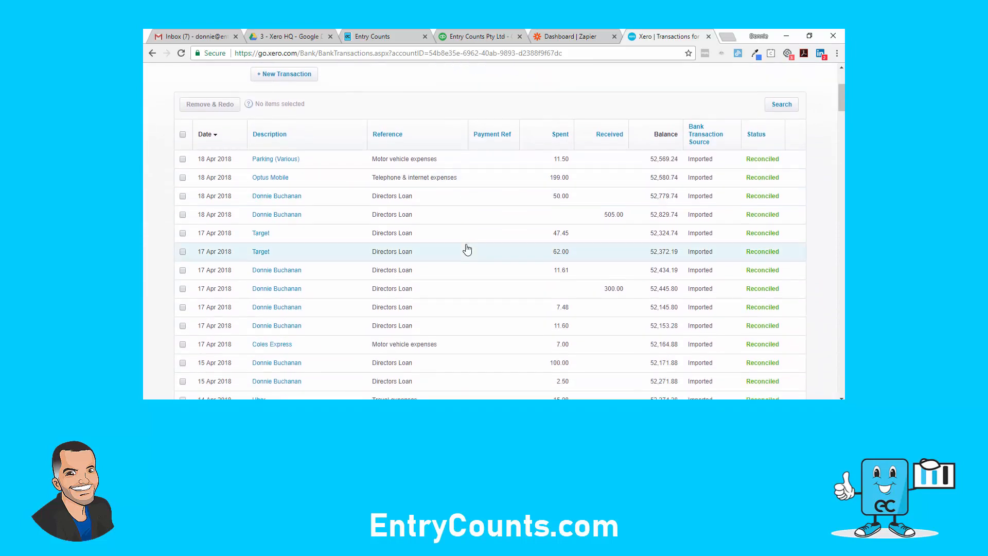